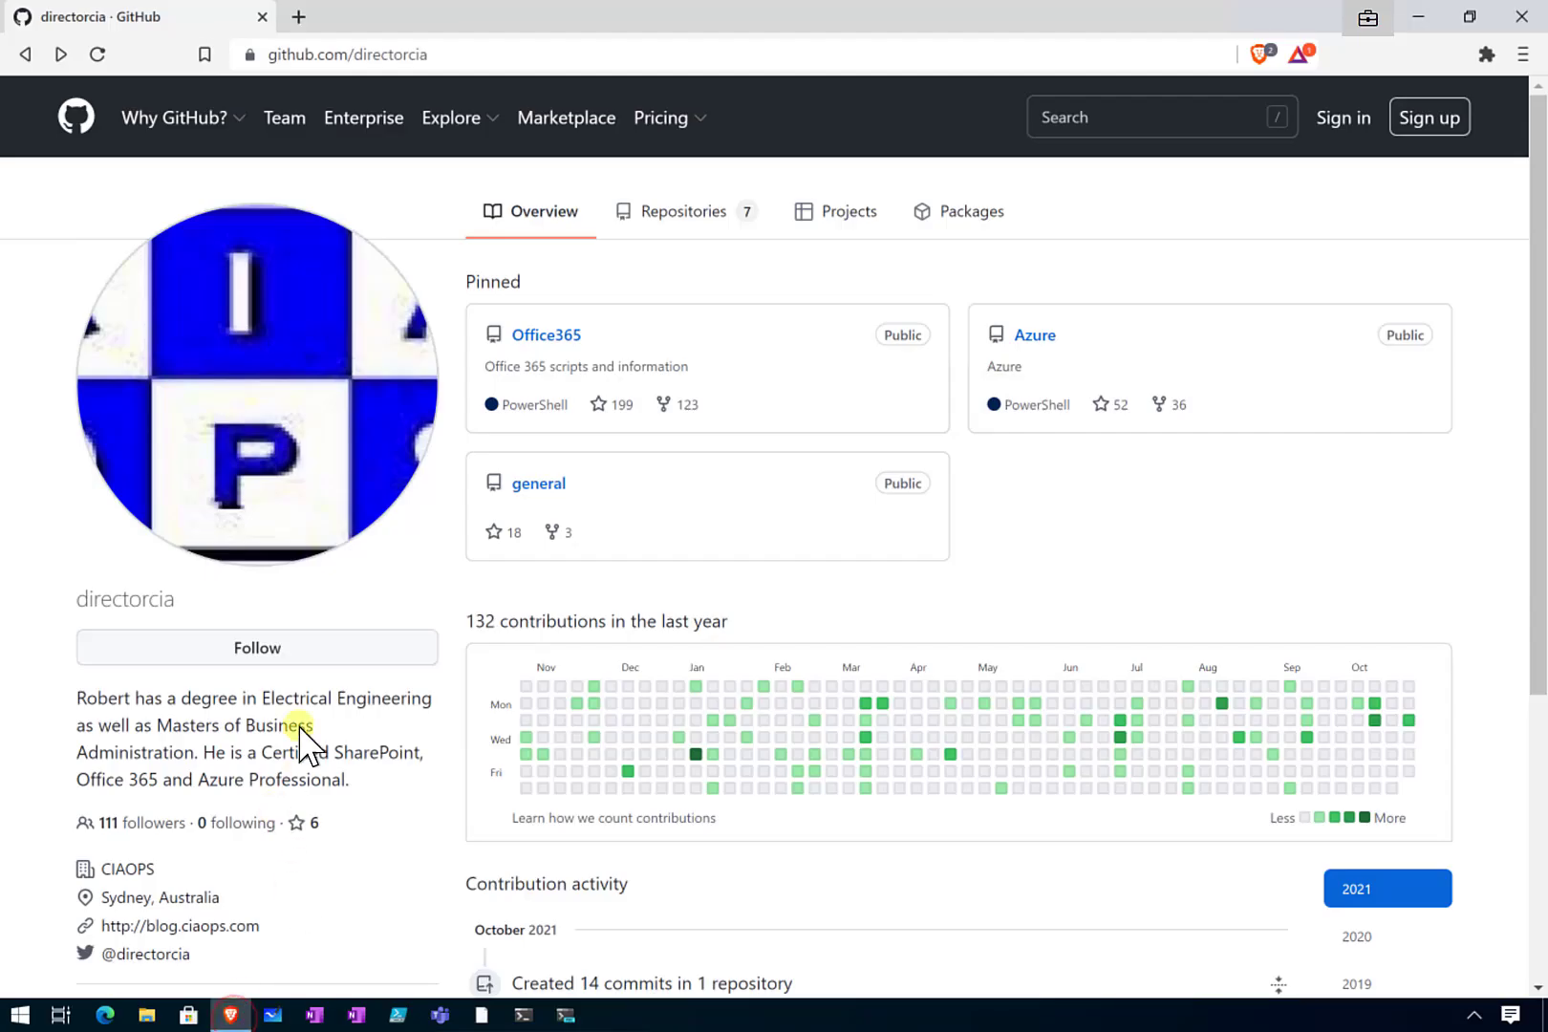
mouse_move(399, 606)
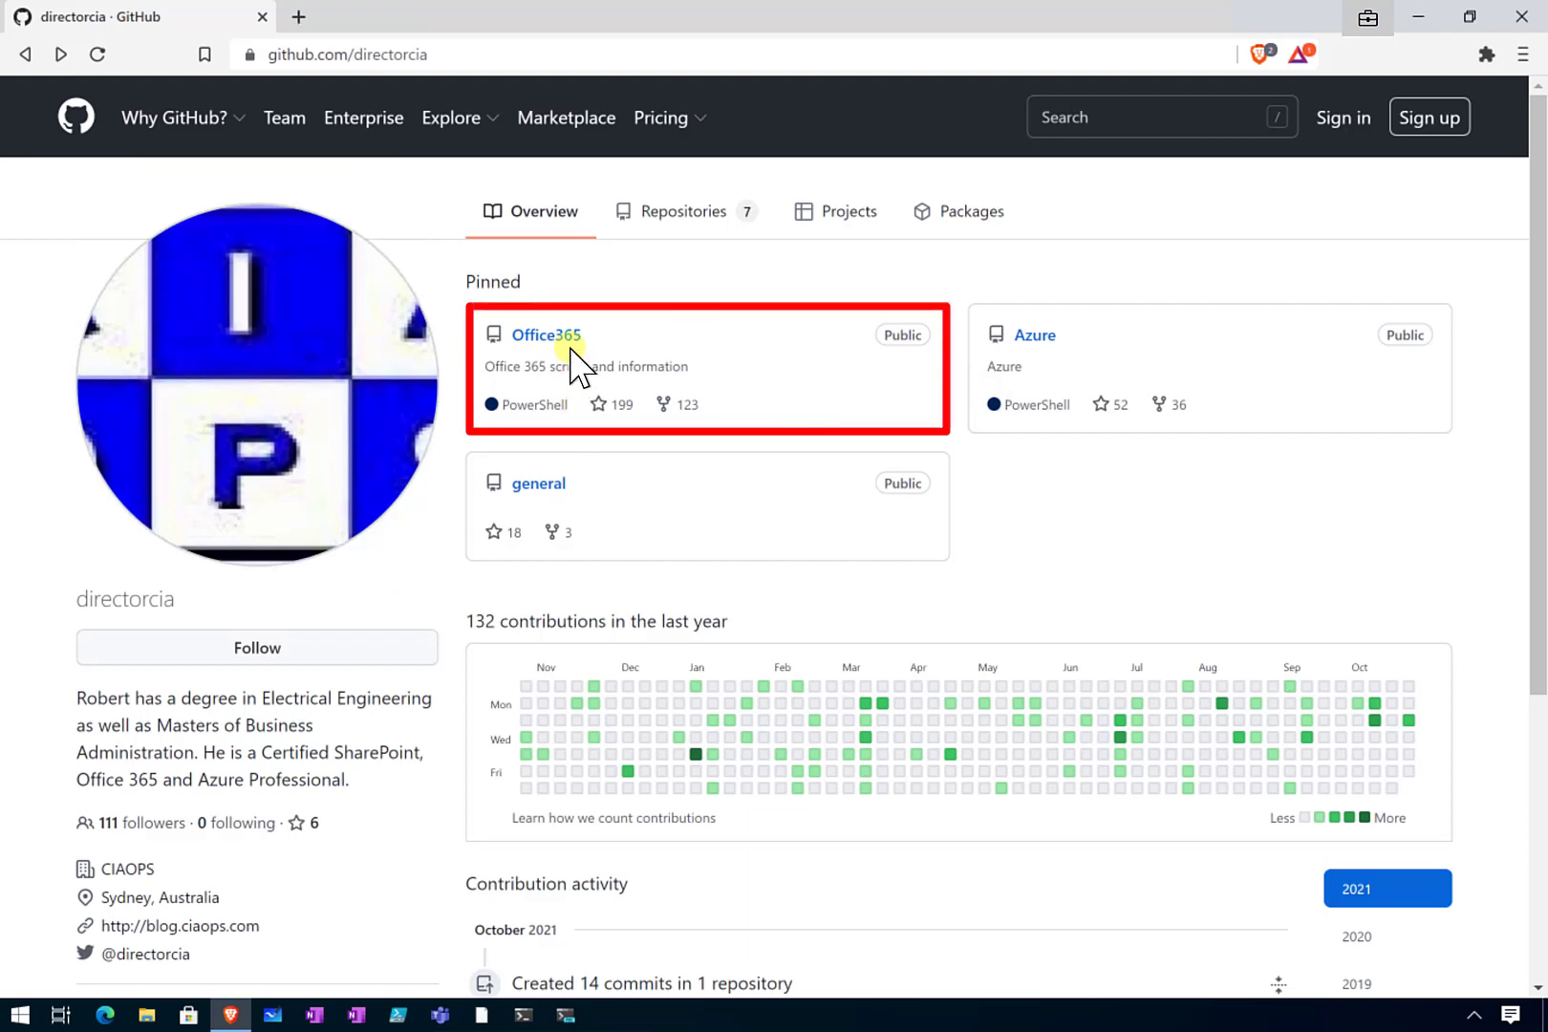
mouse_move(544, 334)
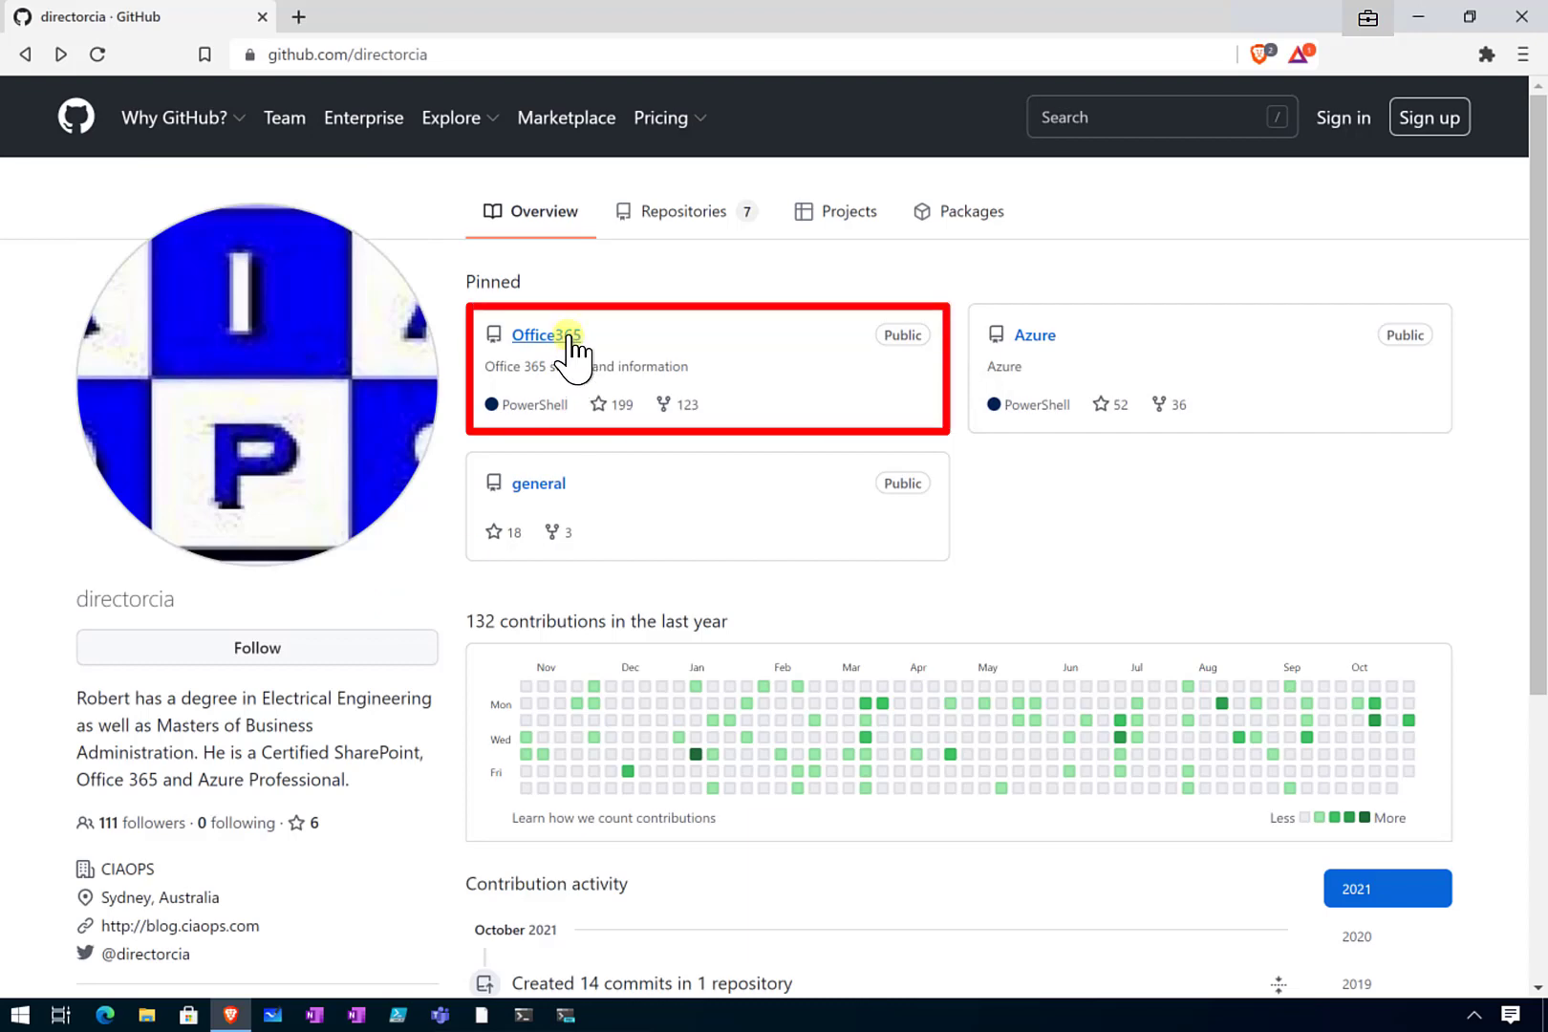
Open the pinned directorcia Office365 repository and scroll its file list to o365-update.ps1
click(545, 334)
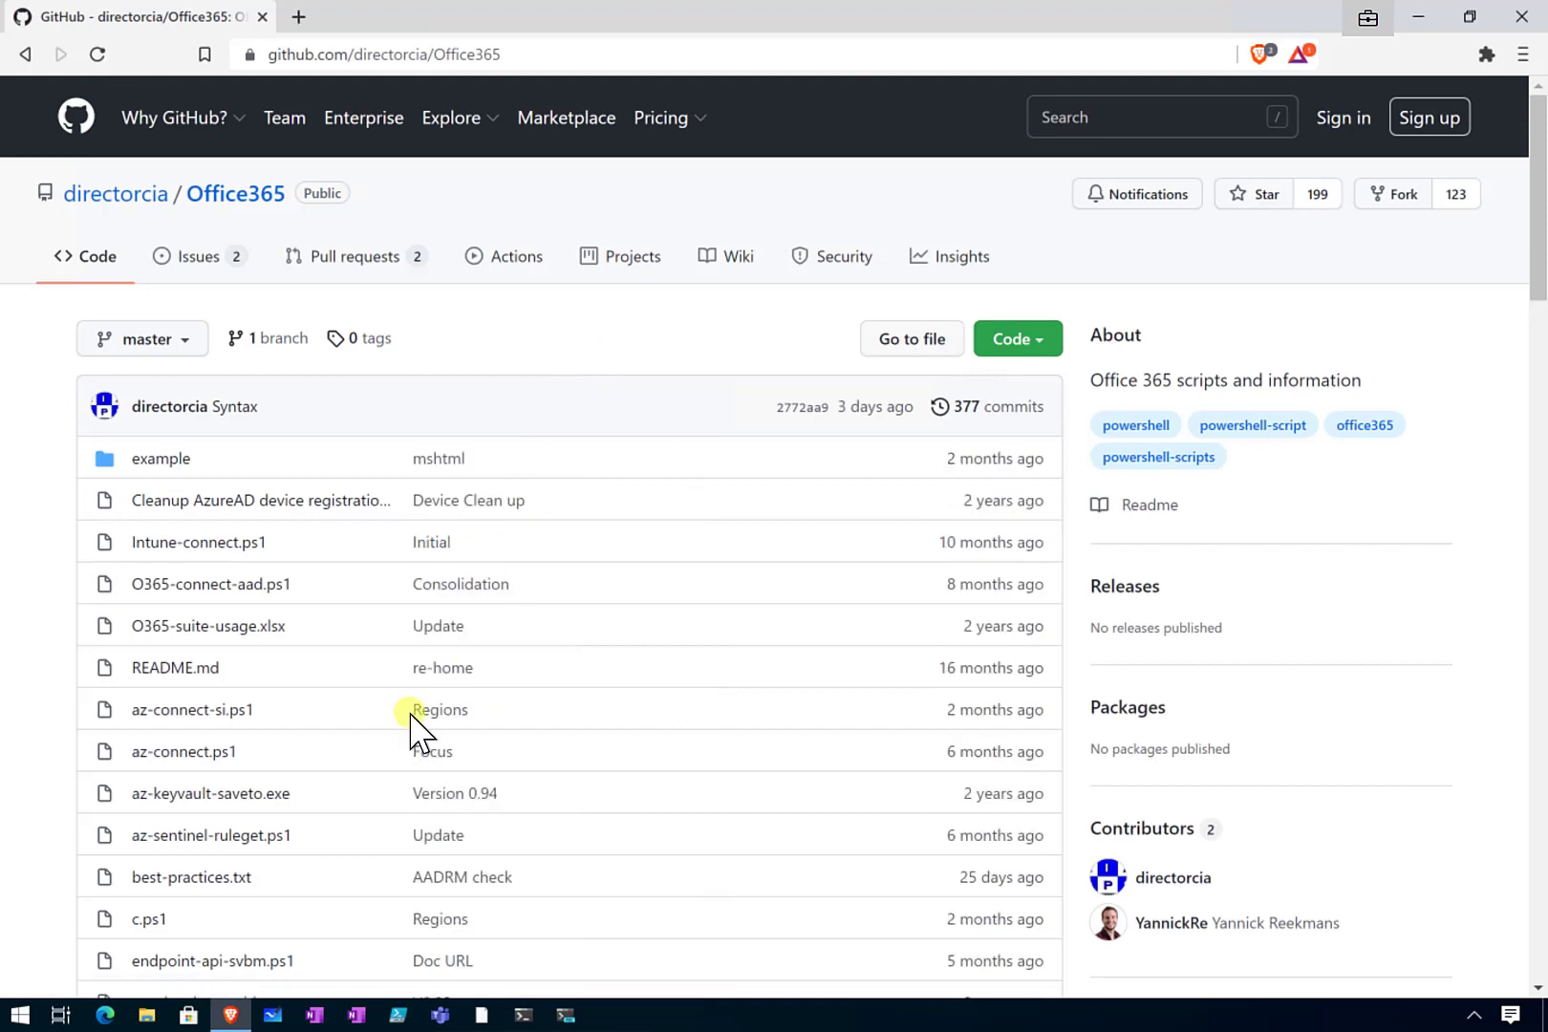
scroll(down, 3)
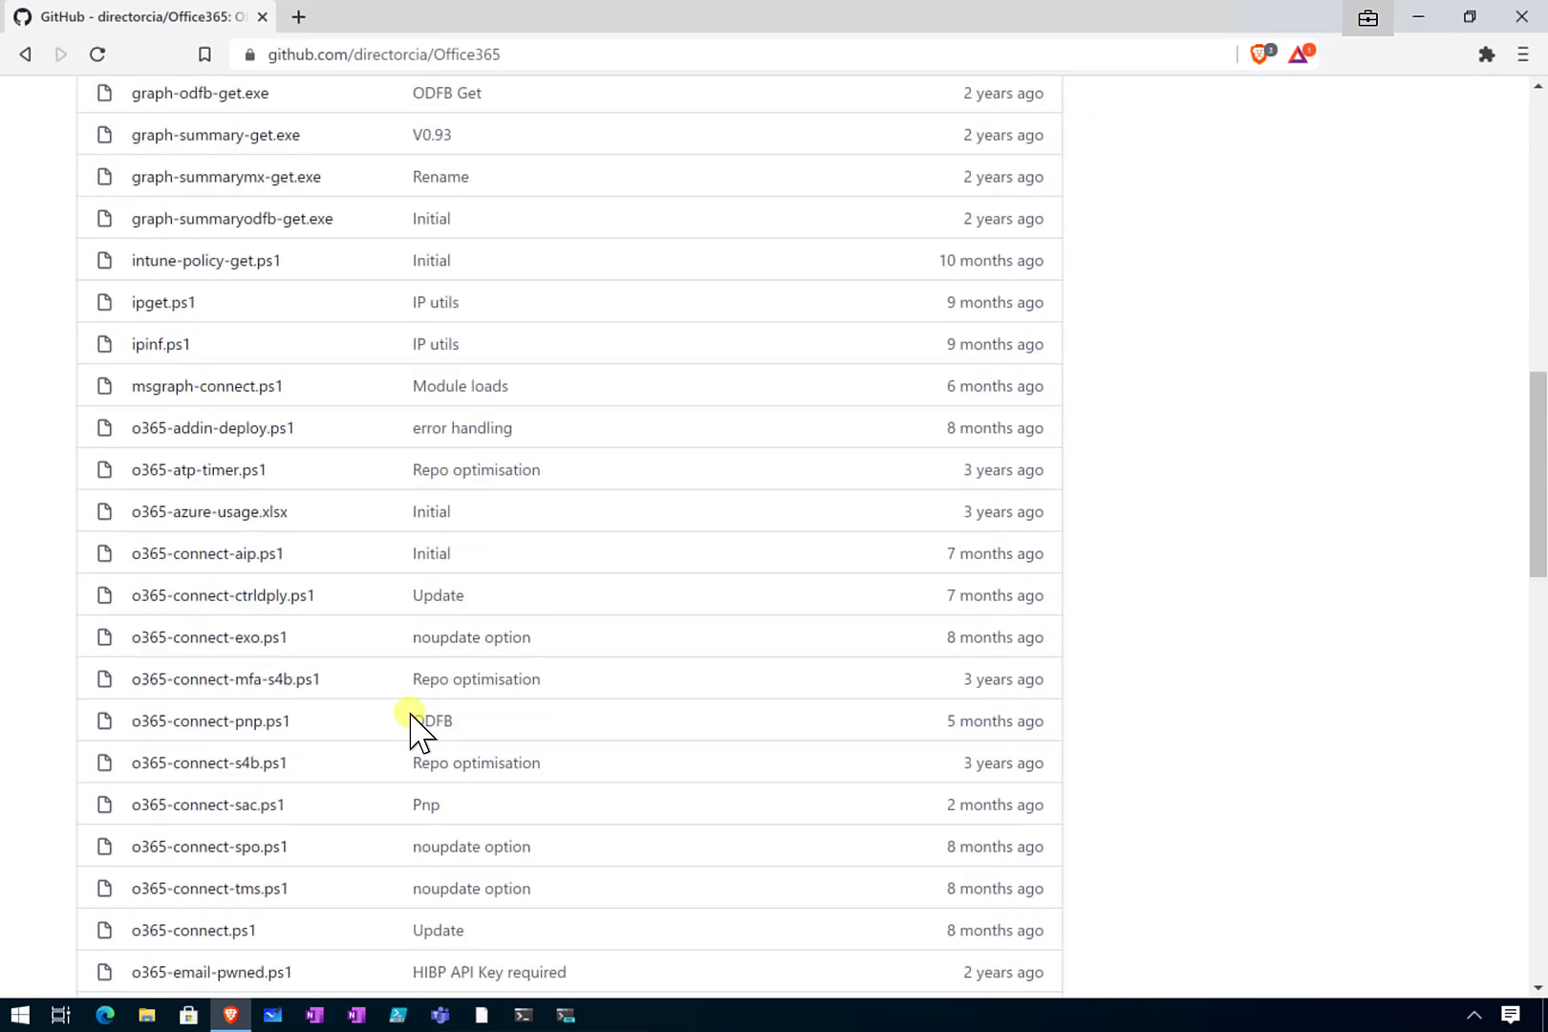
scroll(down, 3)
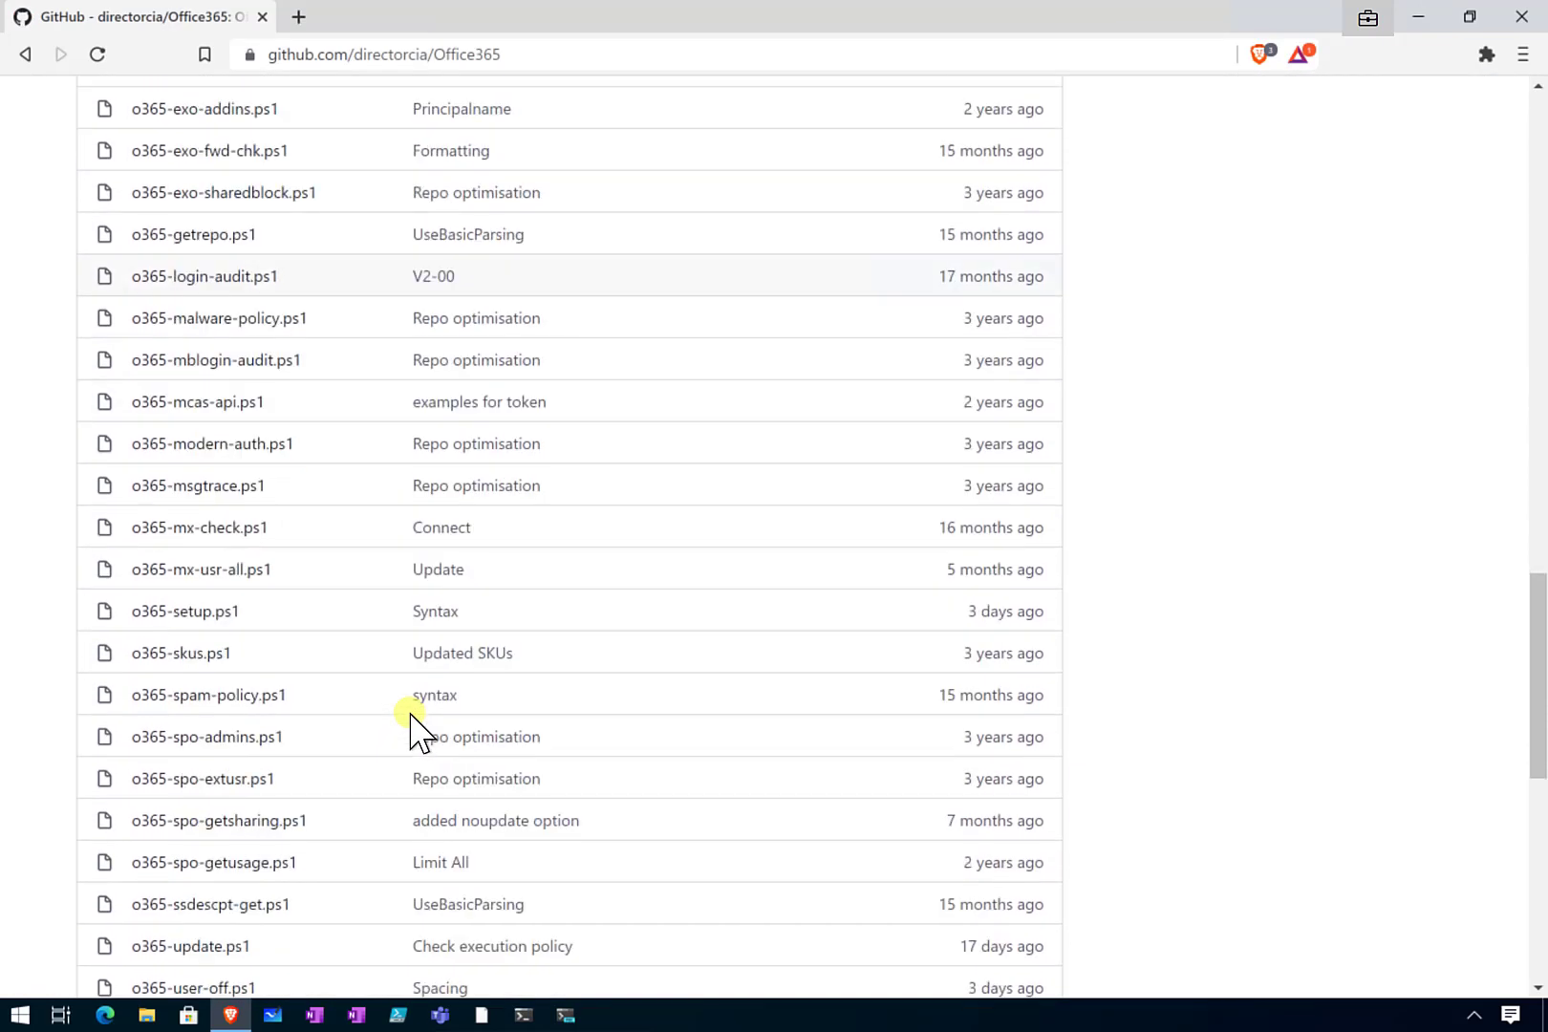
scroll(down, 3)
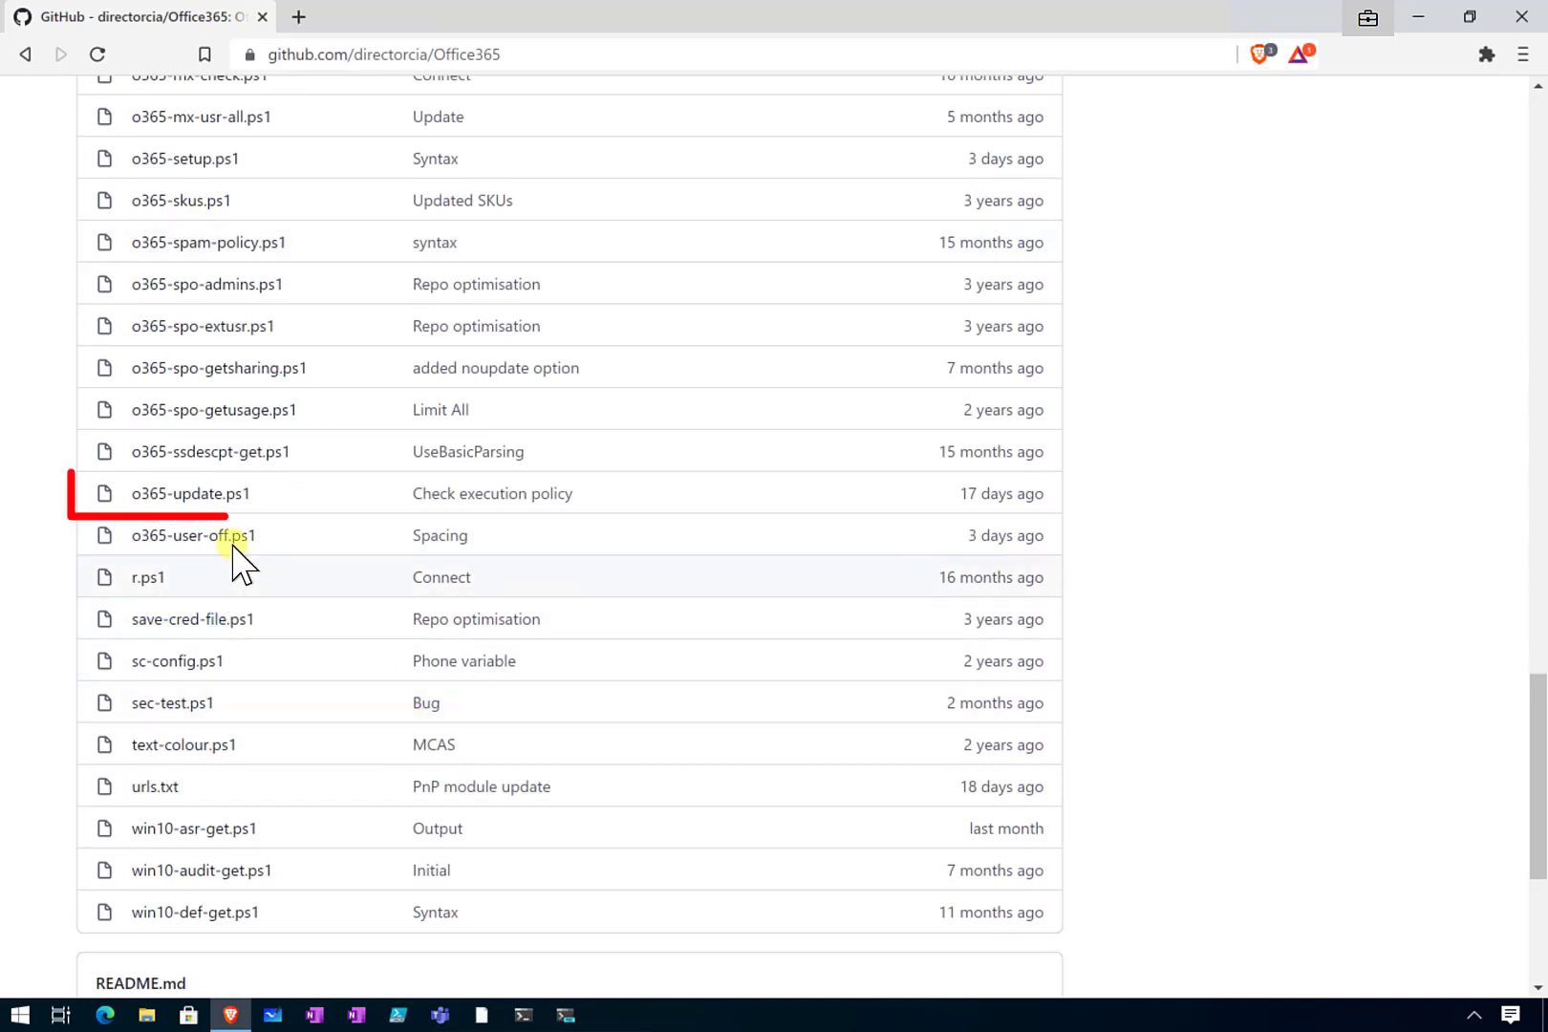
mouse_move(190, 494)
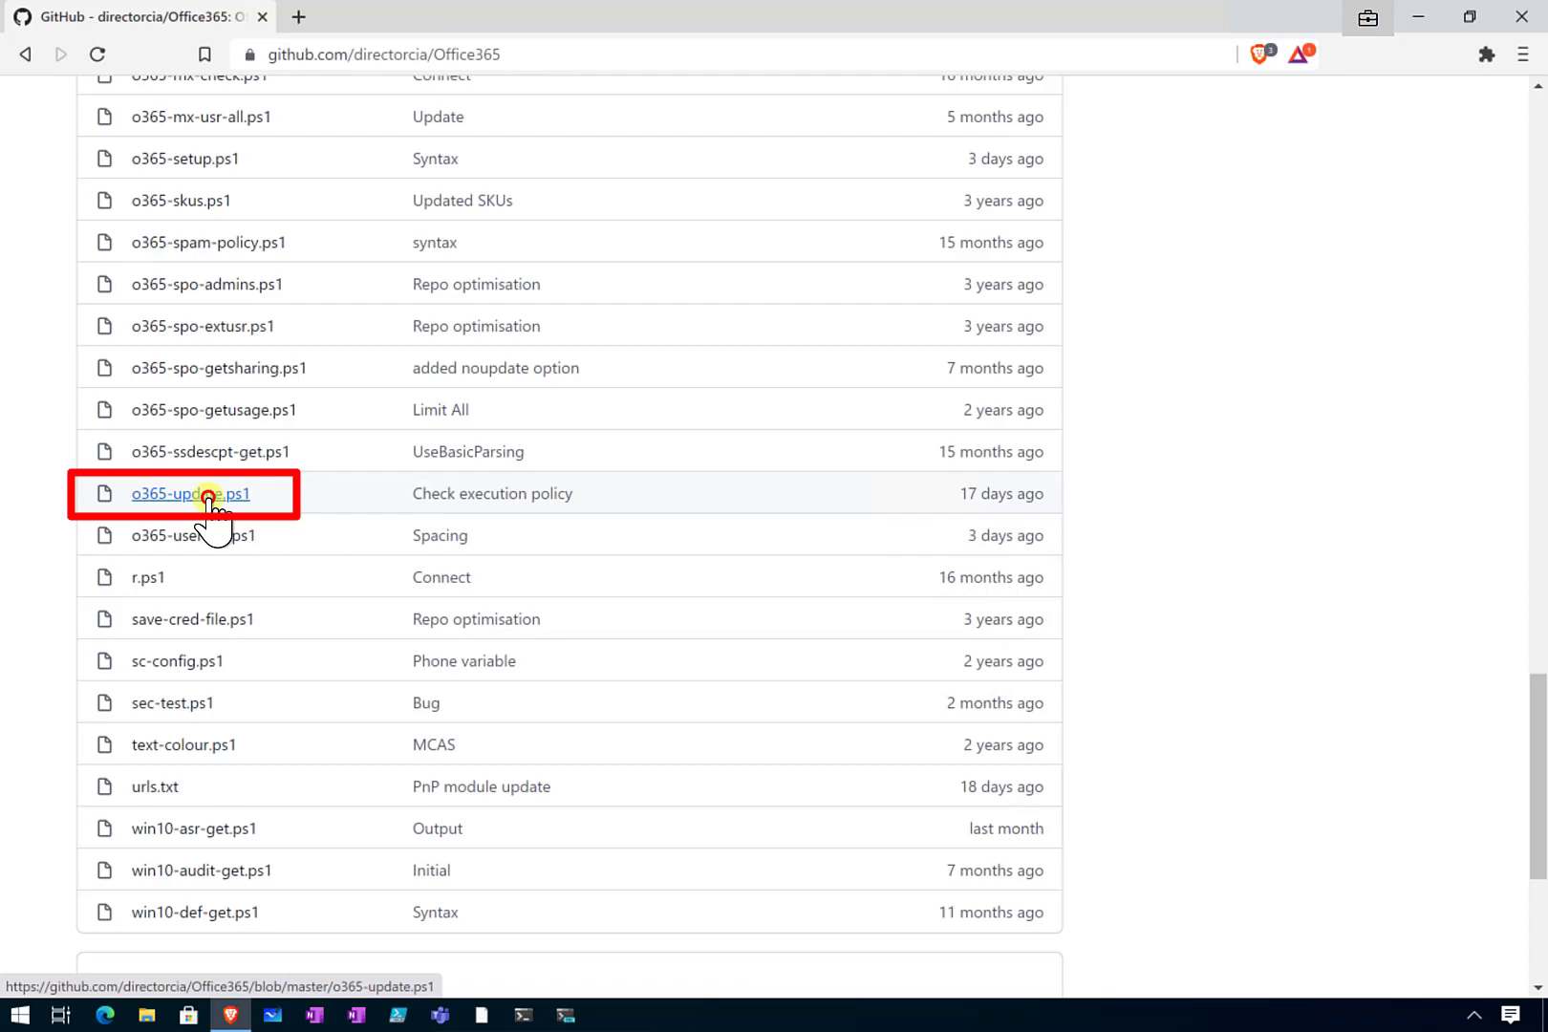
Open the o365-update.ps1 script page on GitHub
click(190, 494)
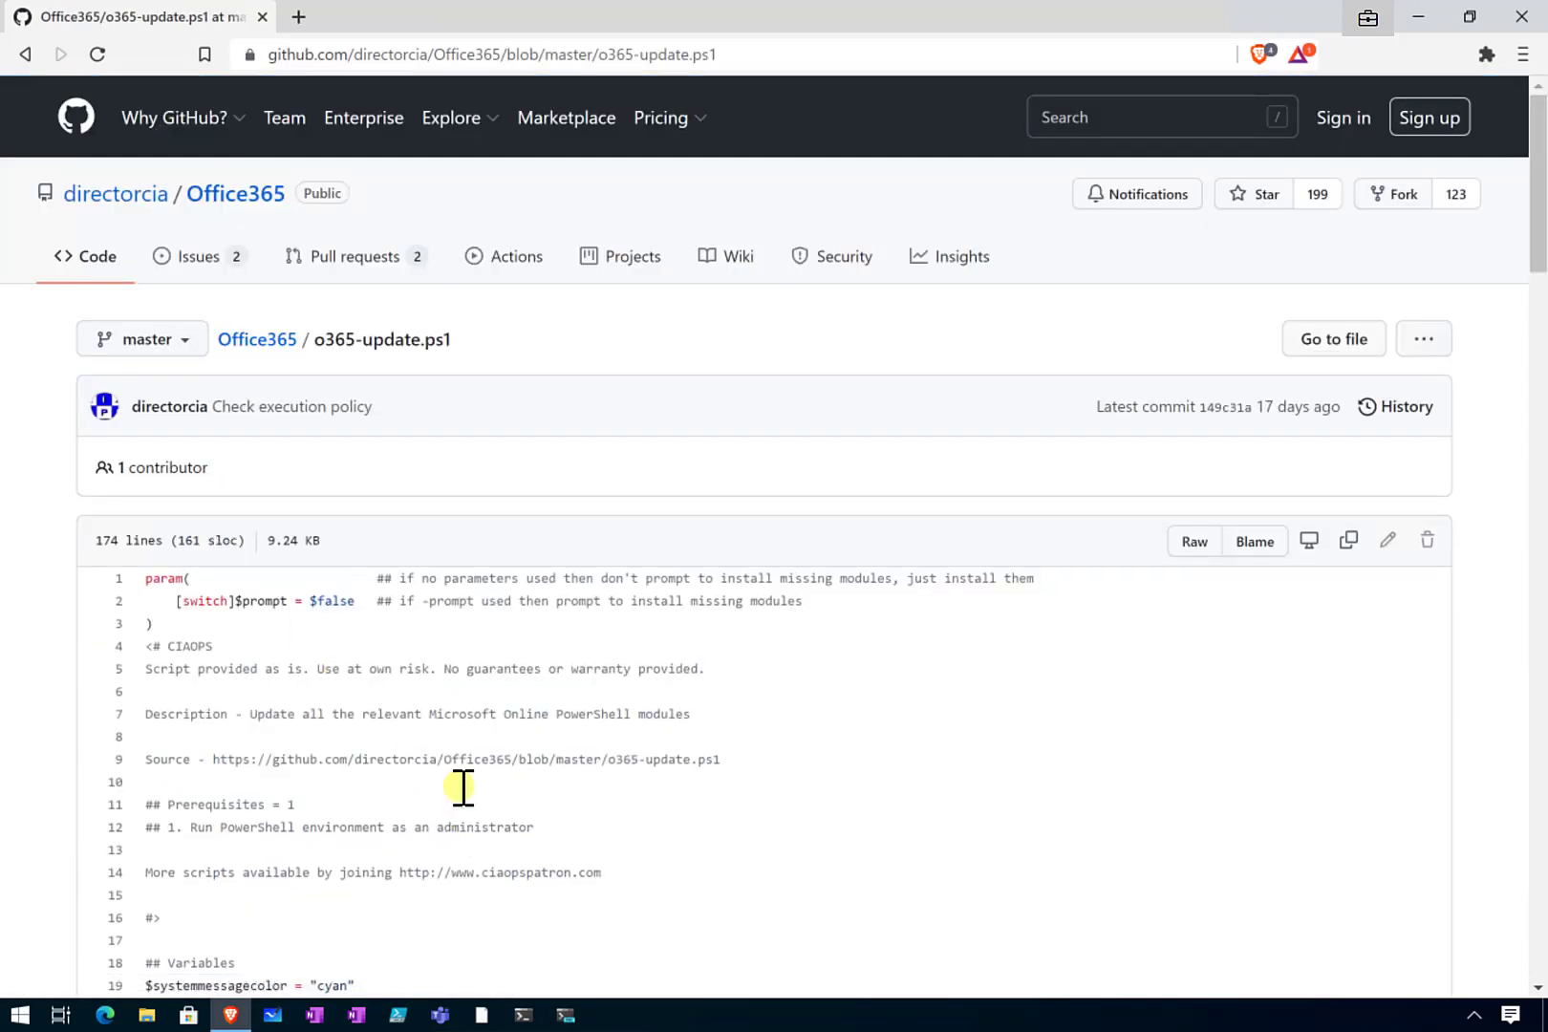
scroll(down, 3)
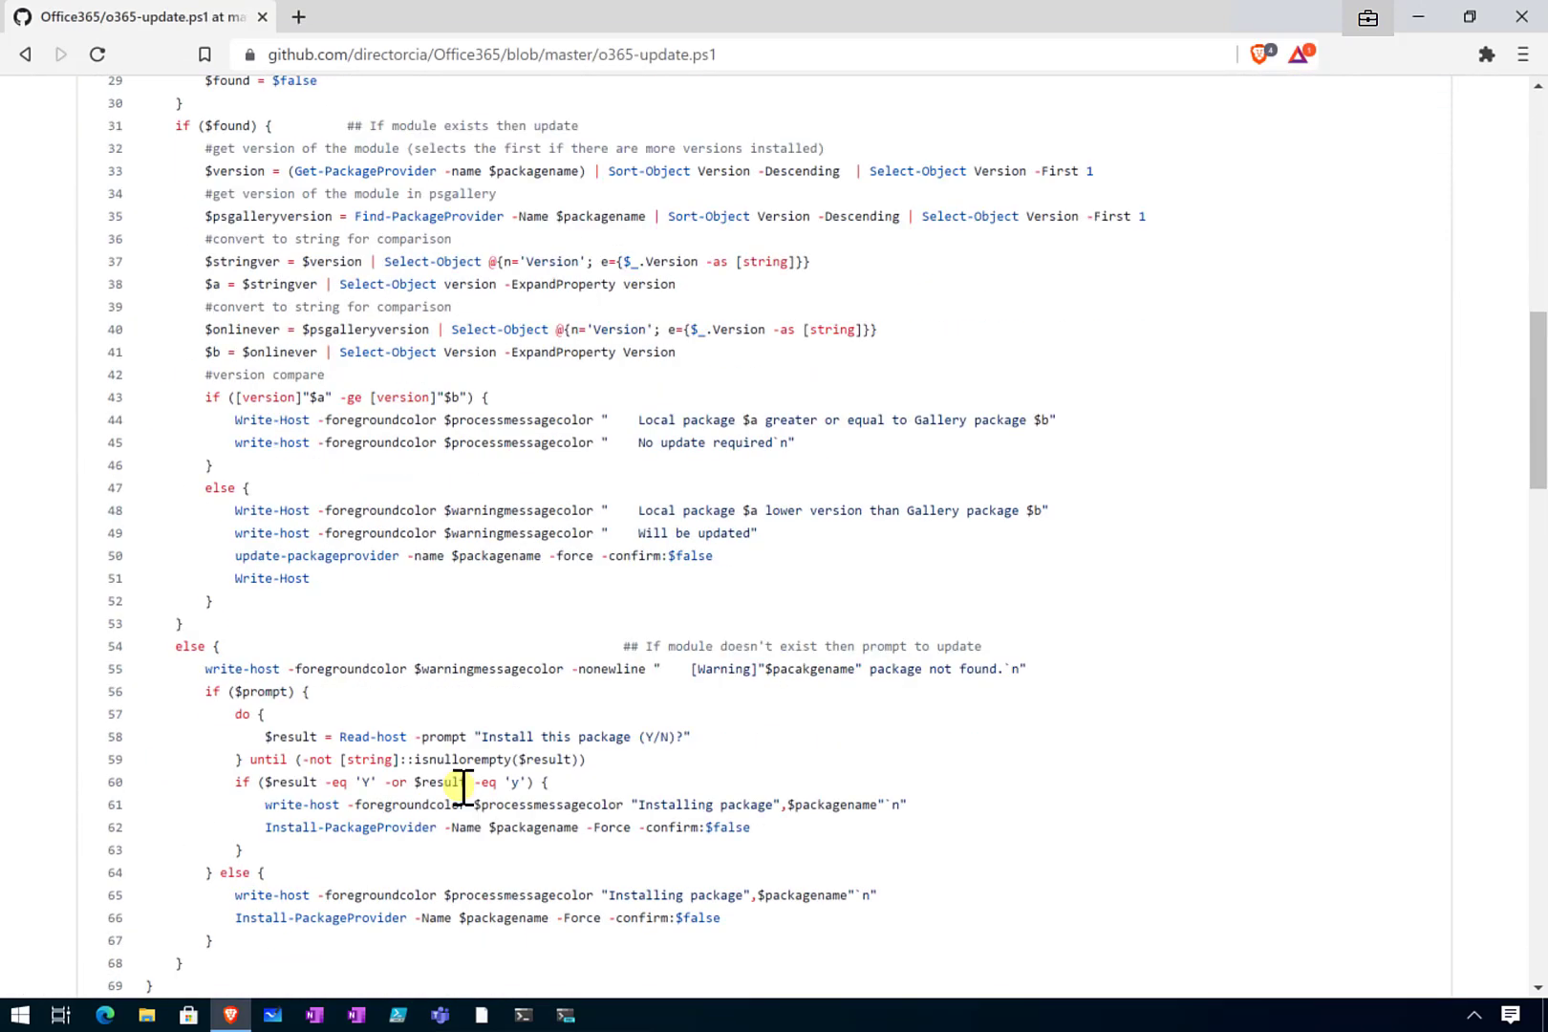
scroll(up, 3)
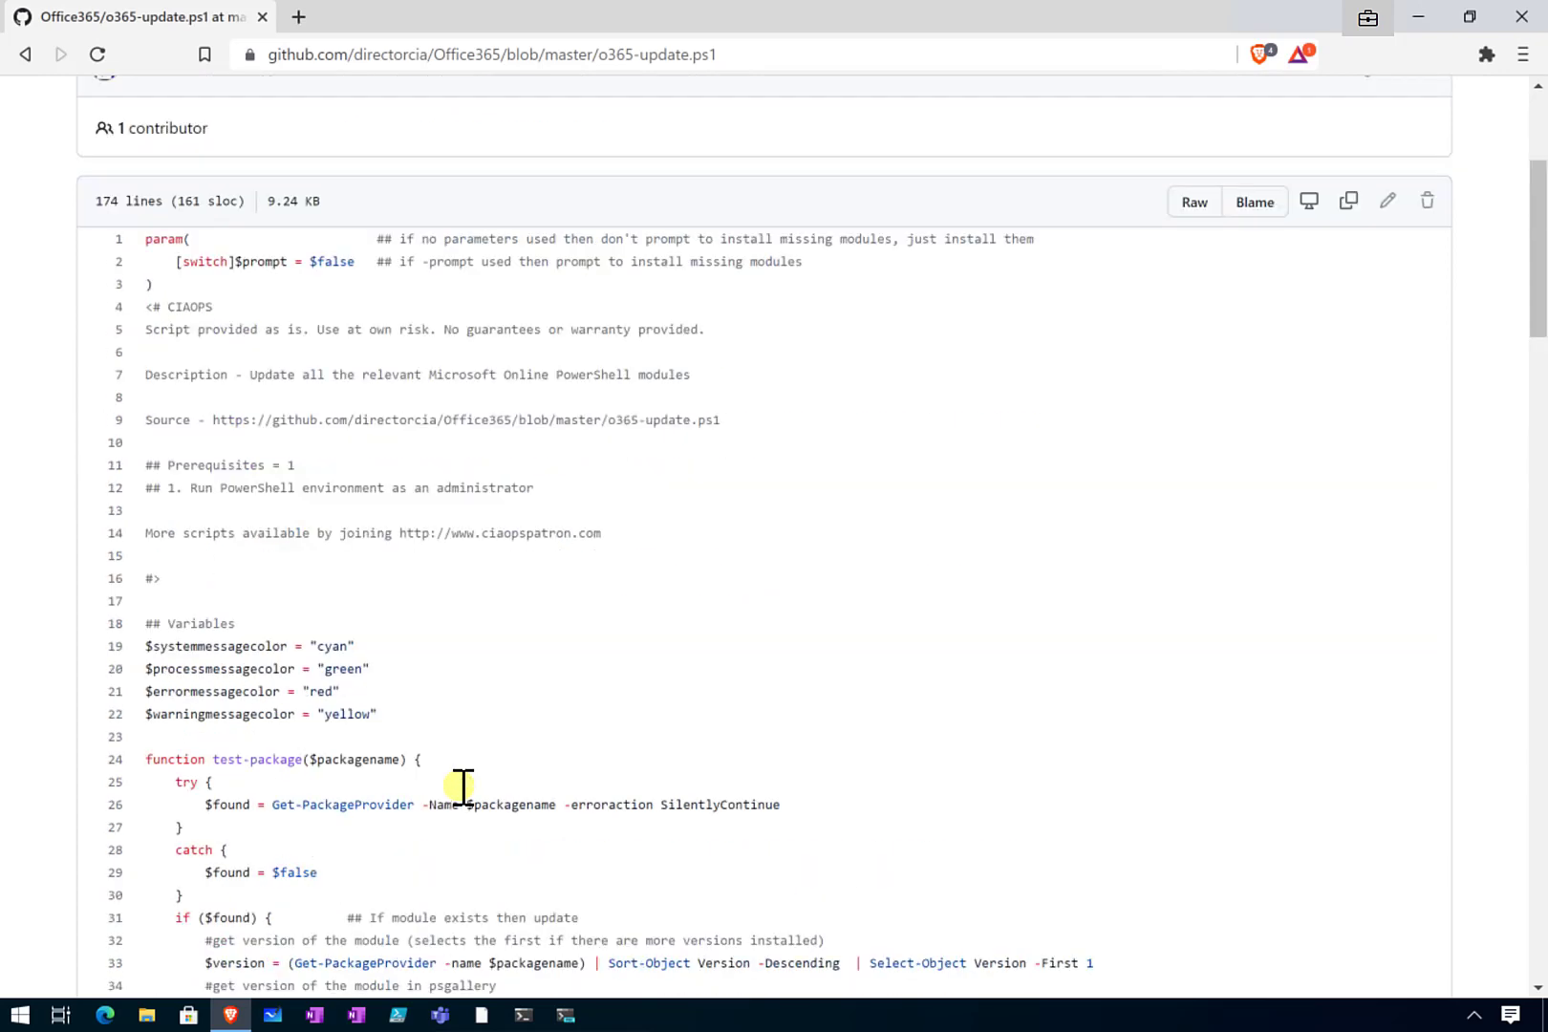
scroll(up, 3)
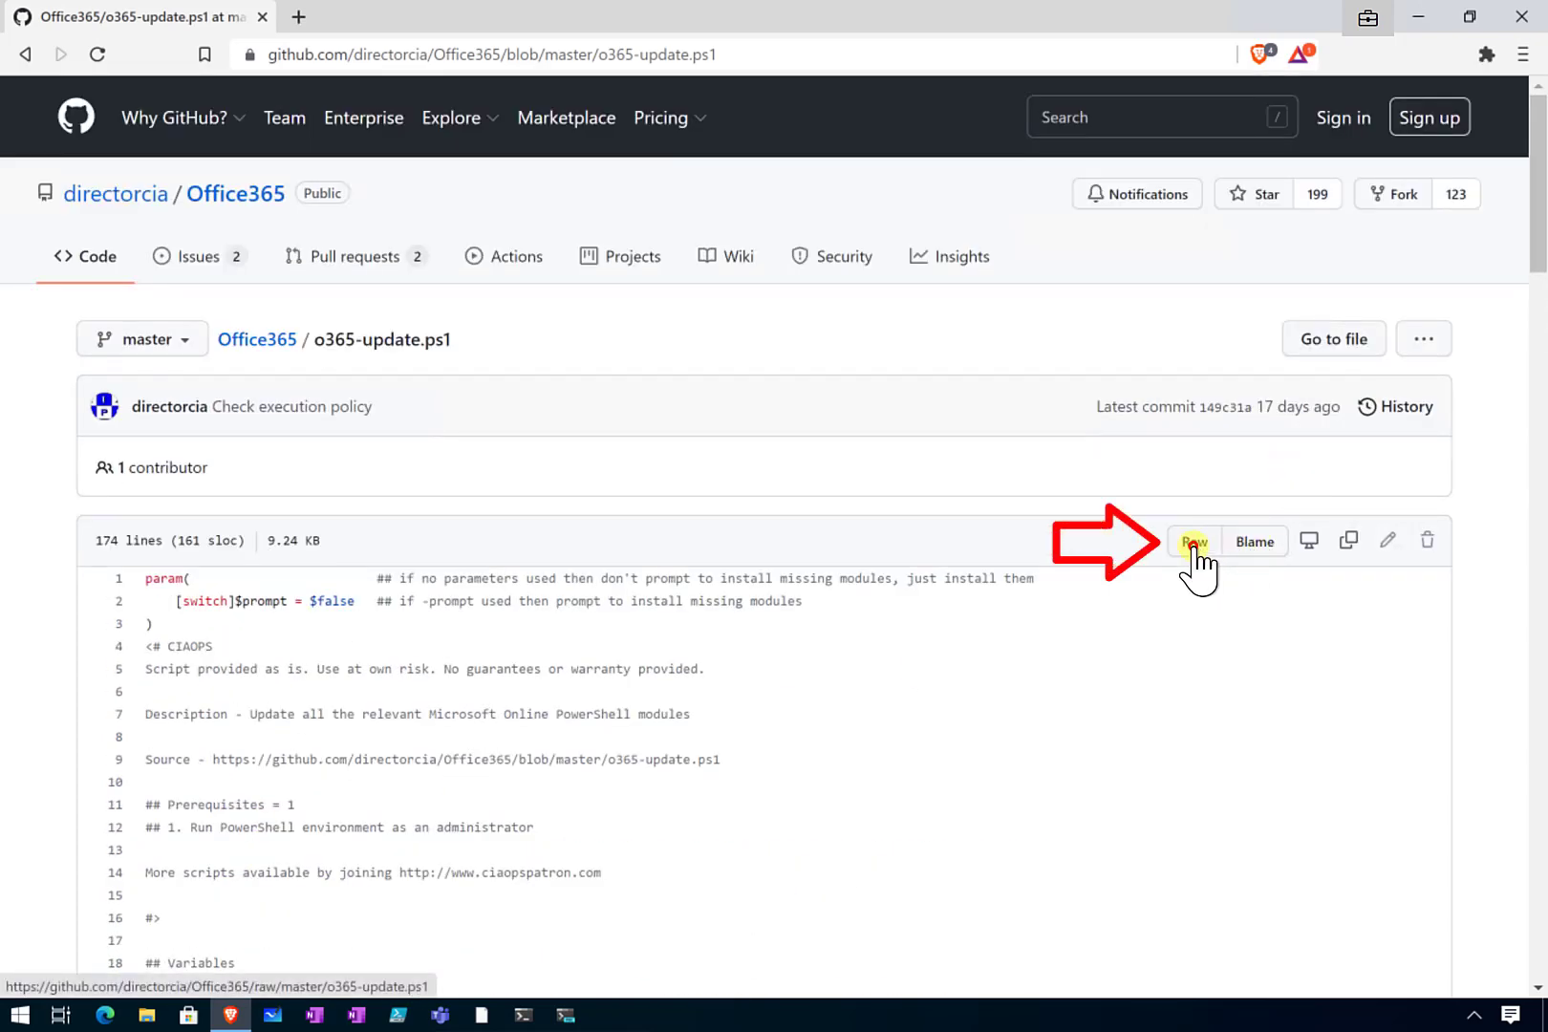
View o365-update.ps1 as raw text and copy its entire contents
click(1193, 540)
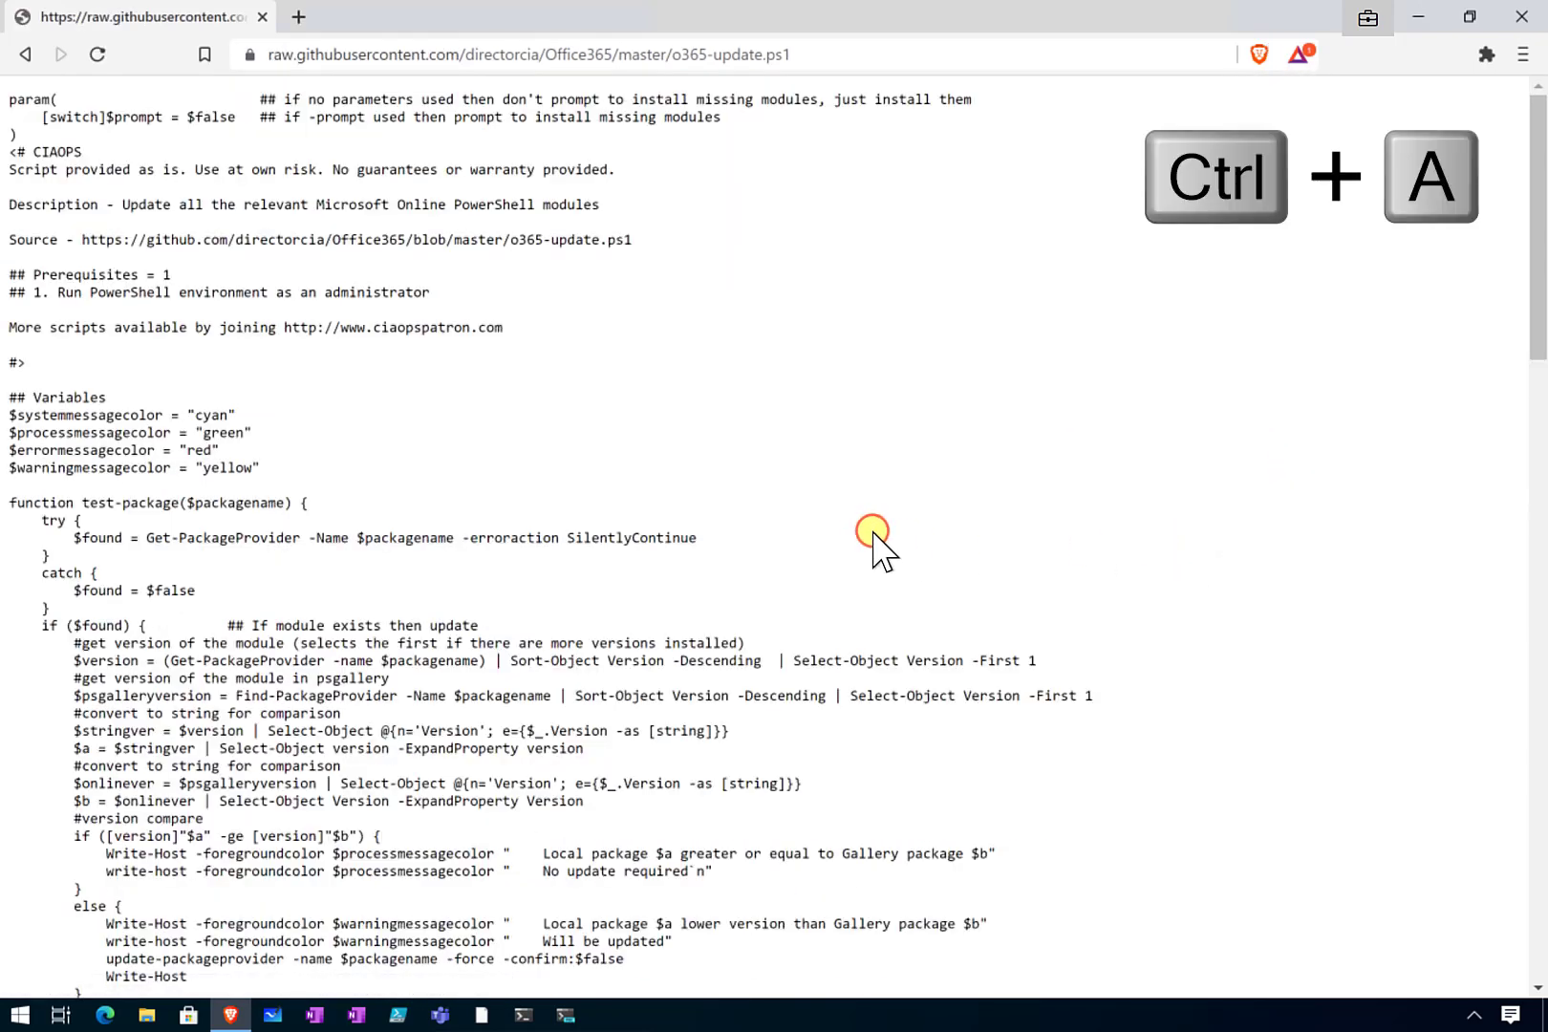
key(ctrl+a)
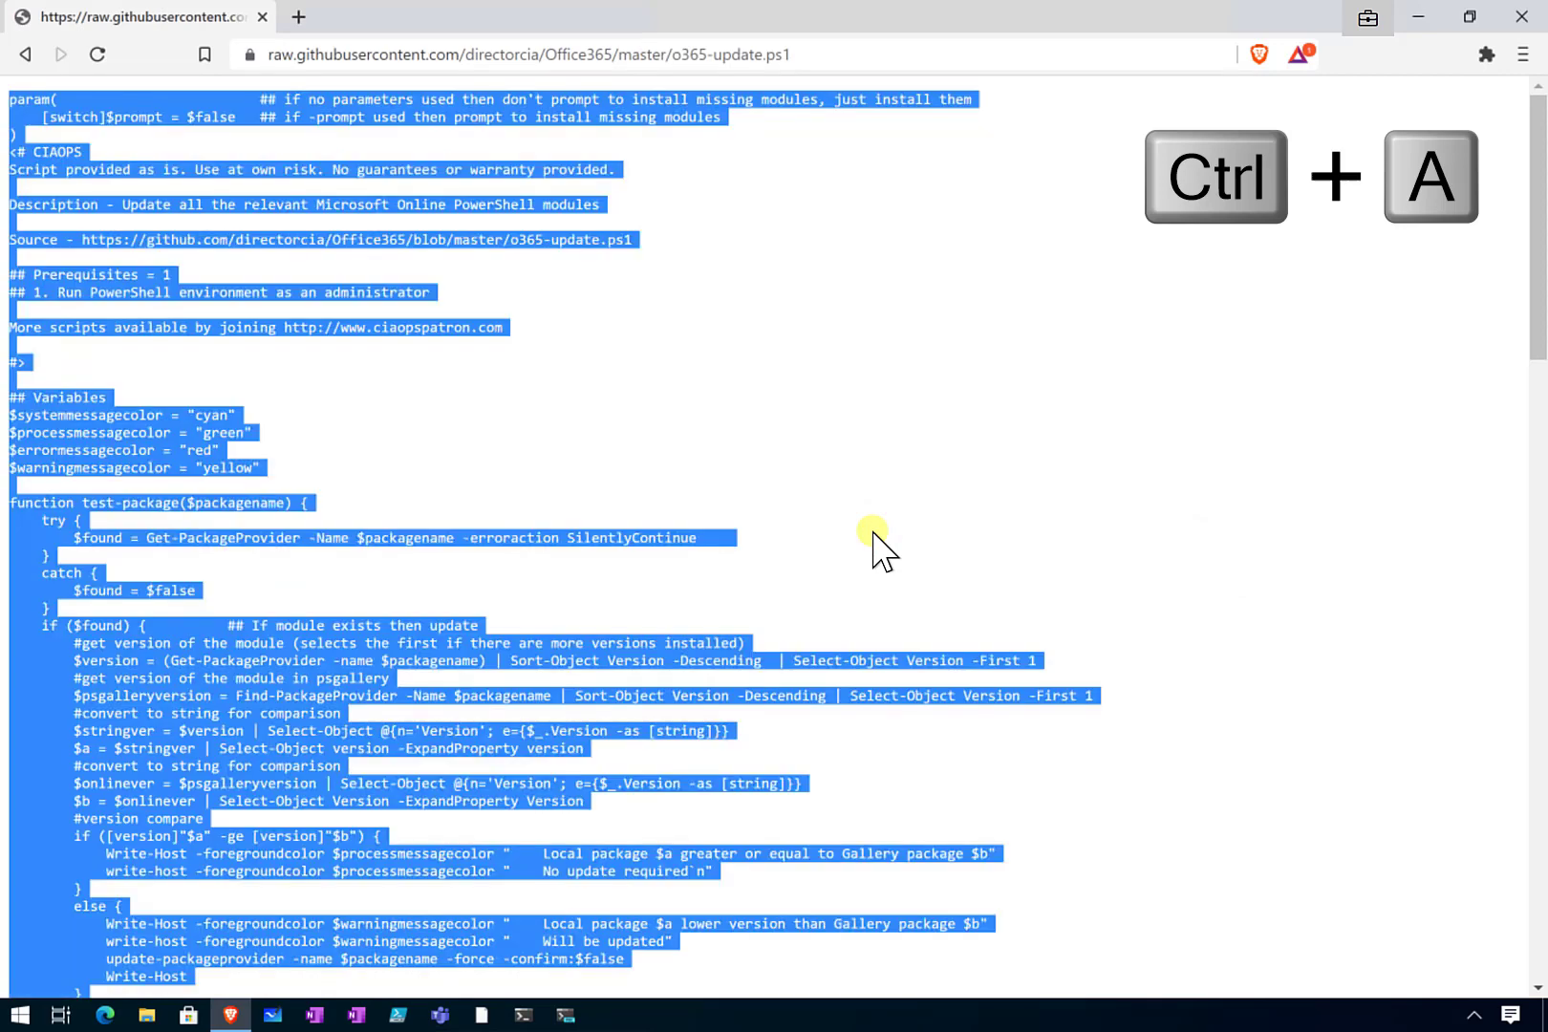
key(ctrl+c)
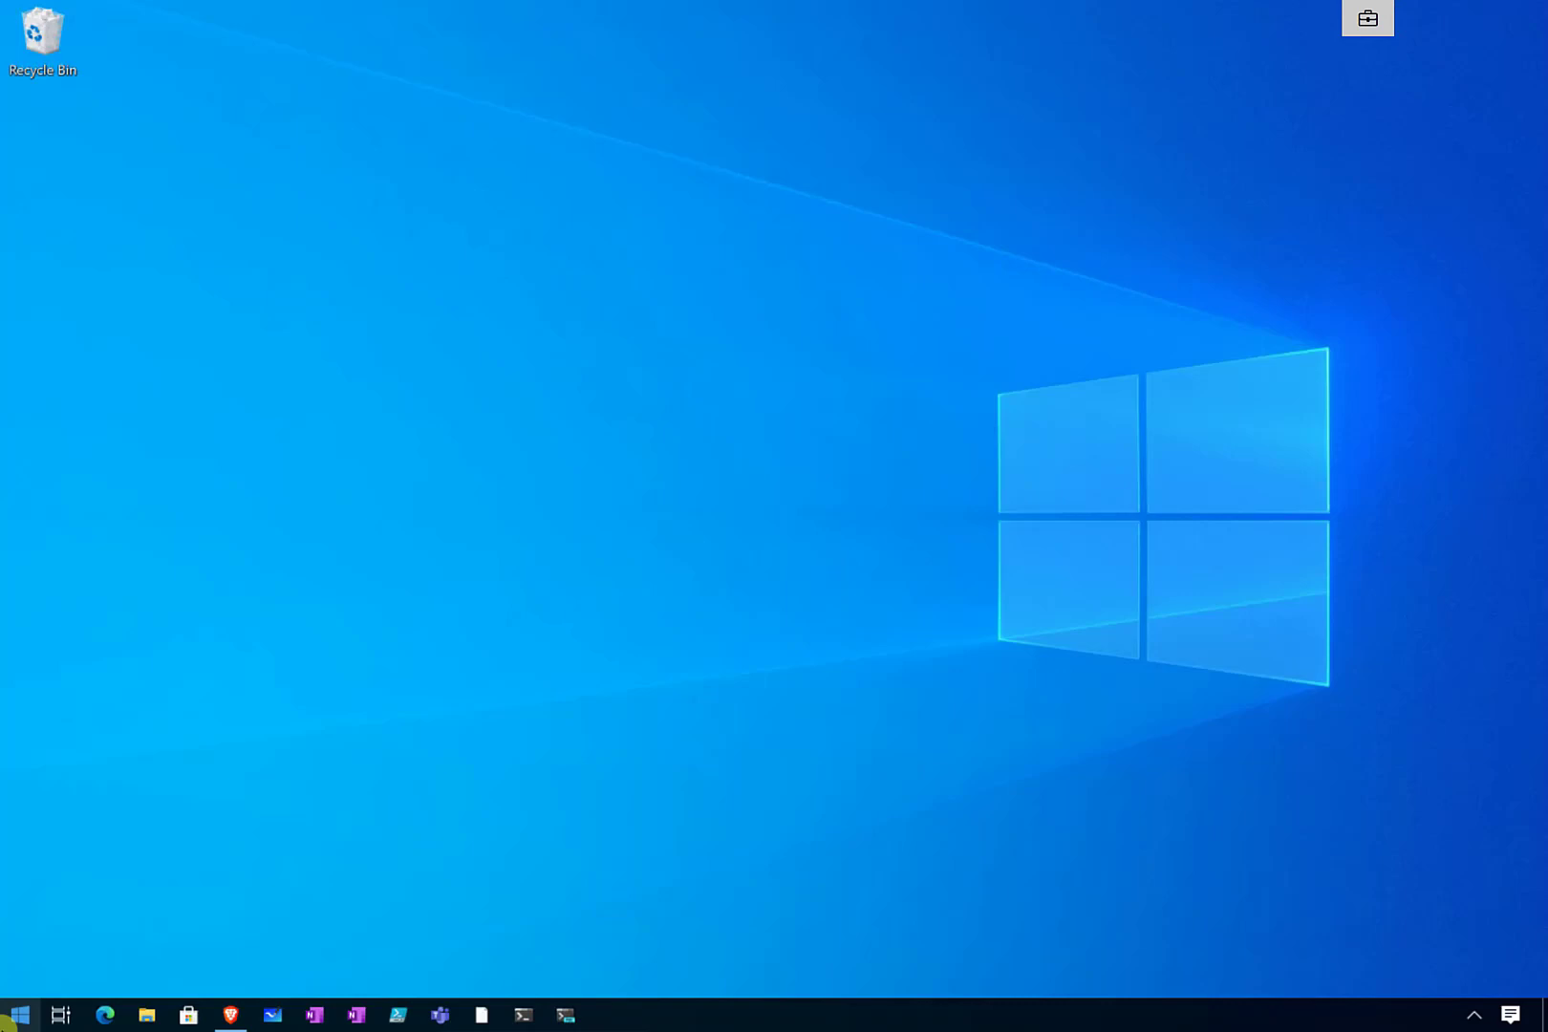
Launch Windows PowerShell ISE as administrator from a Start search for 'powershe', approving UAC
click(18, 1014)
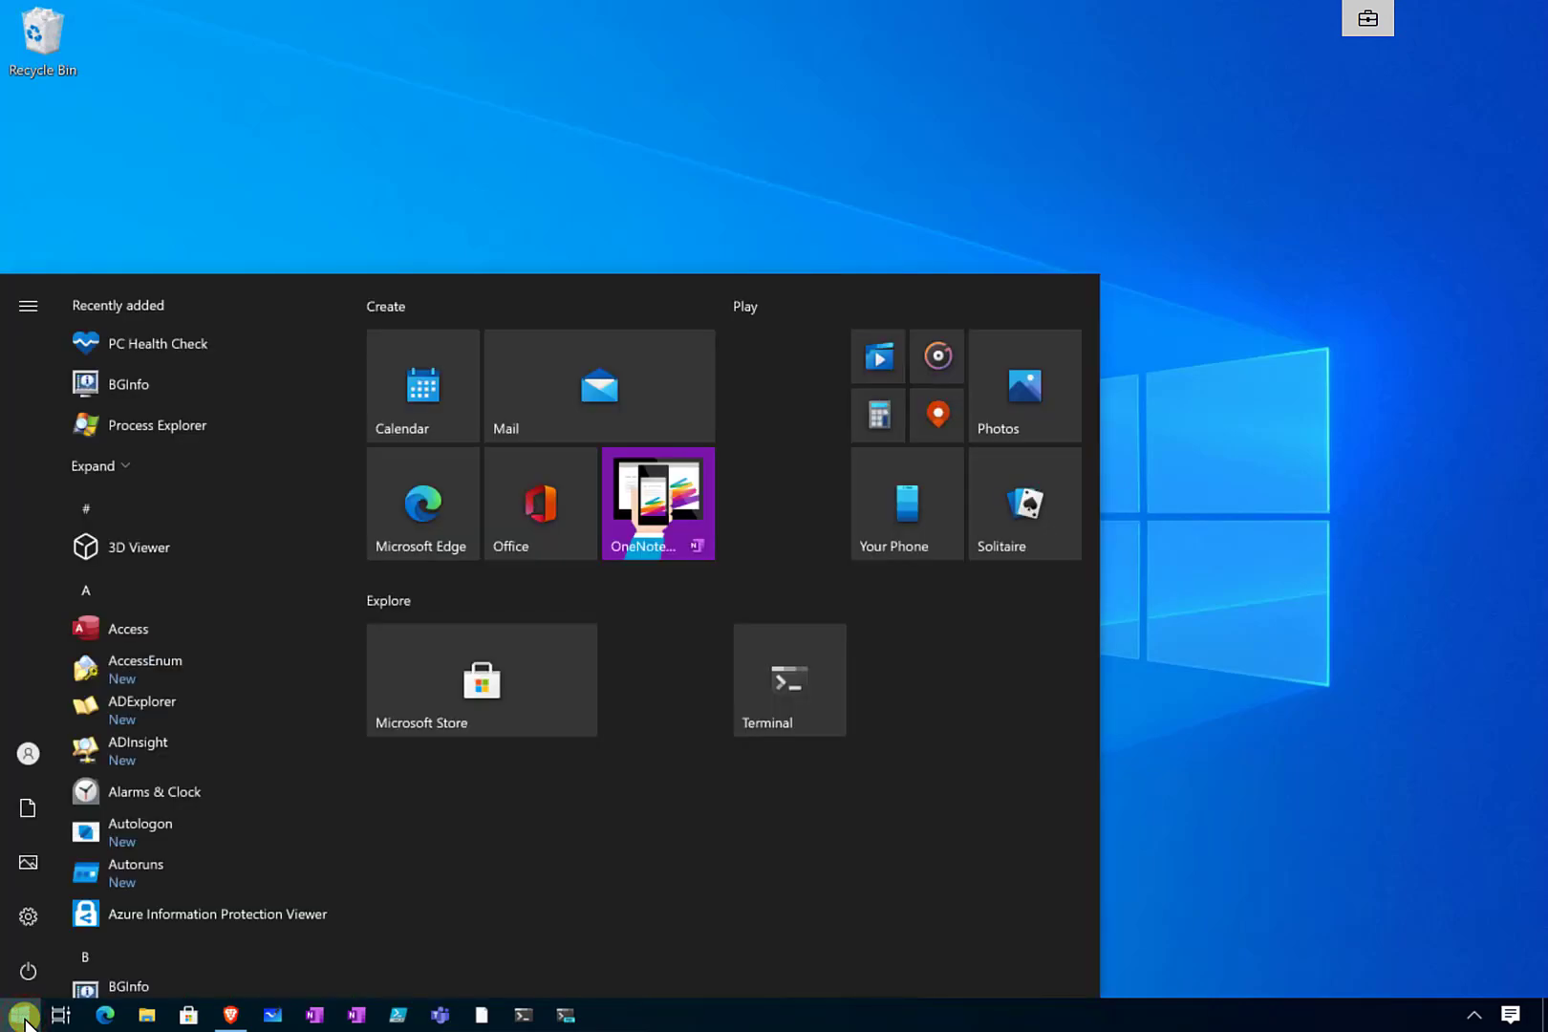
text(powershe)
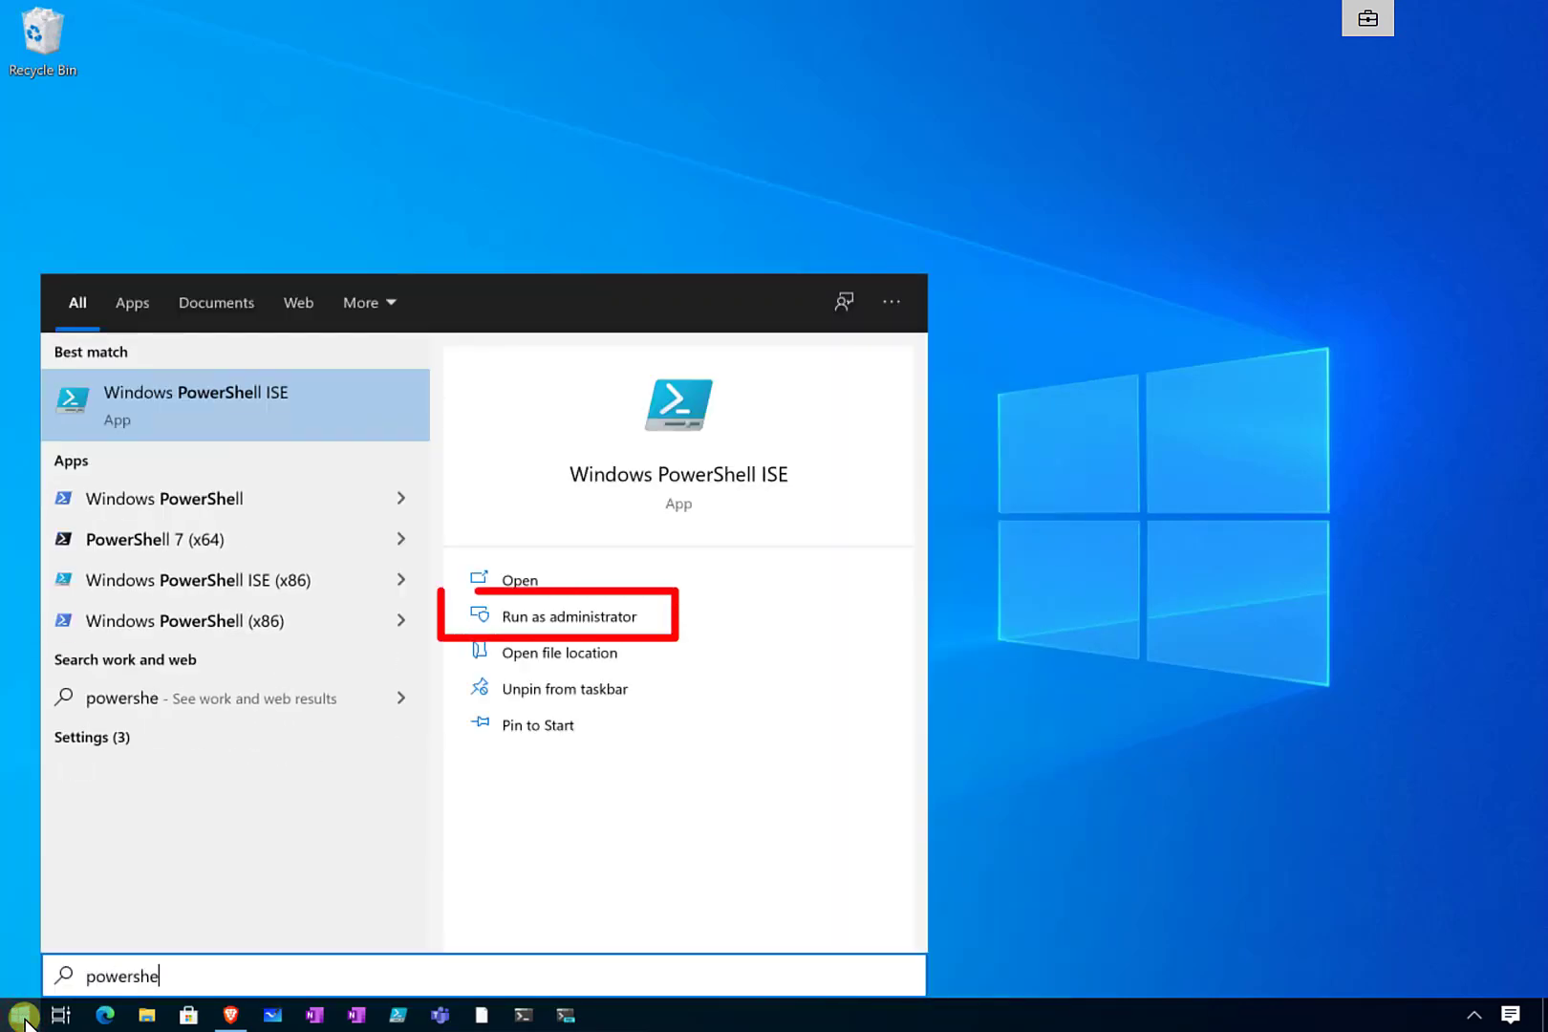
mouse_move(723, 626)
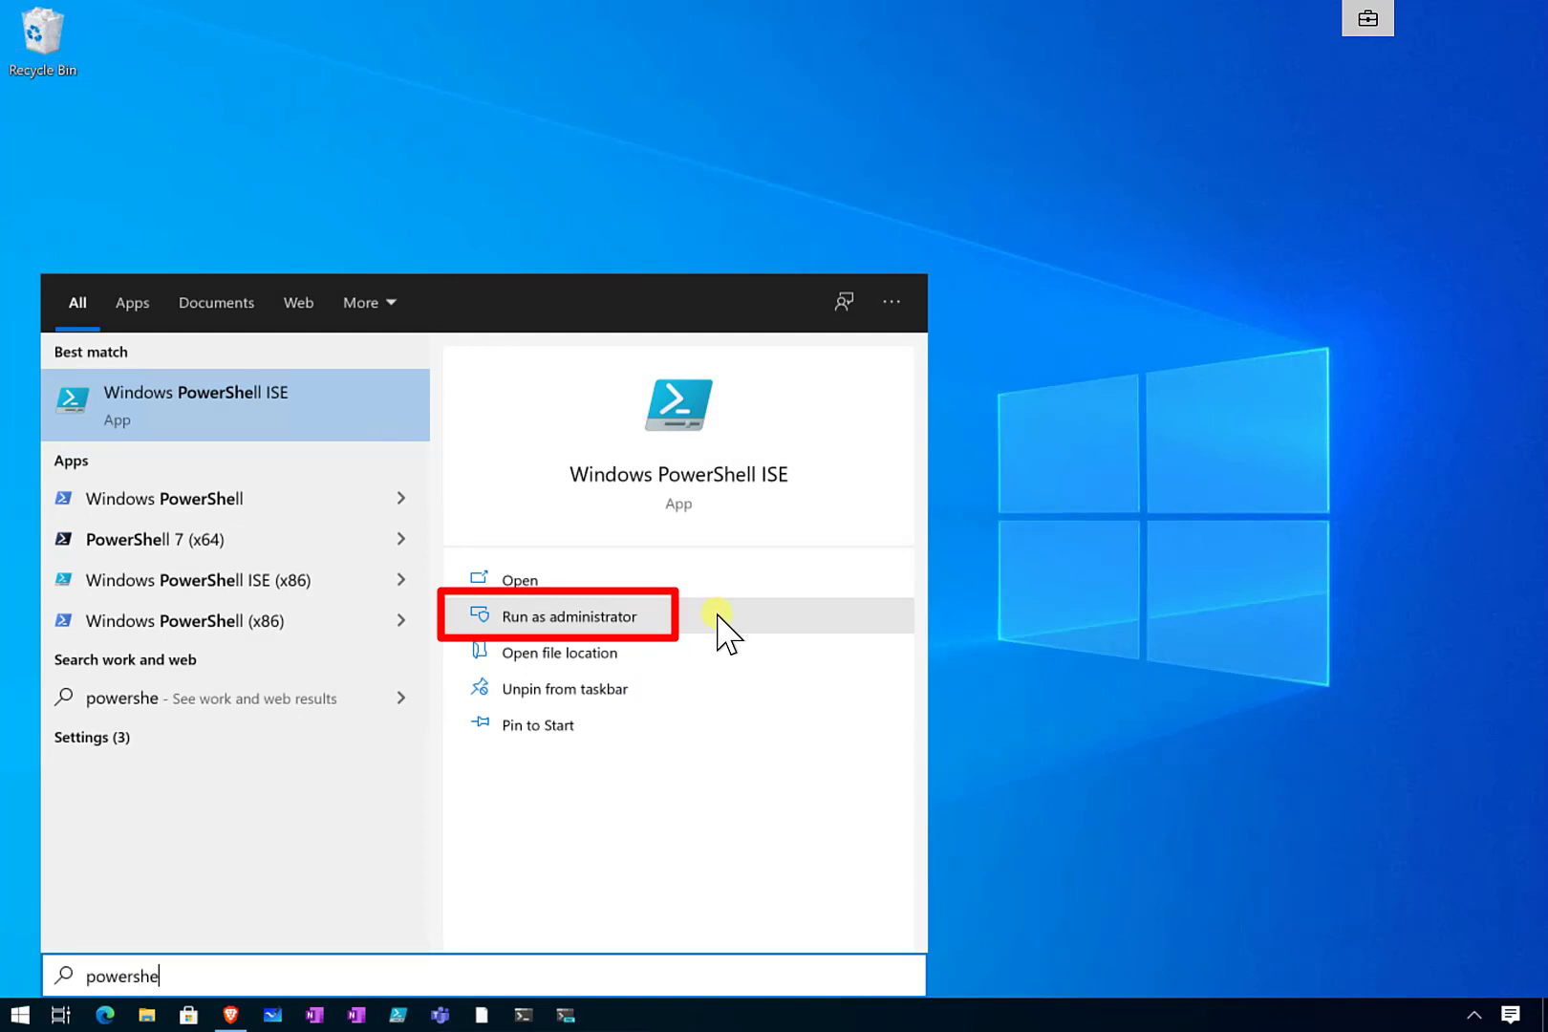
click(553, 616)
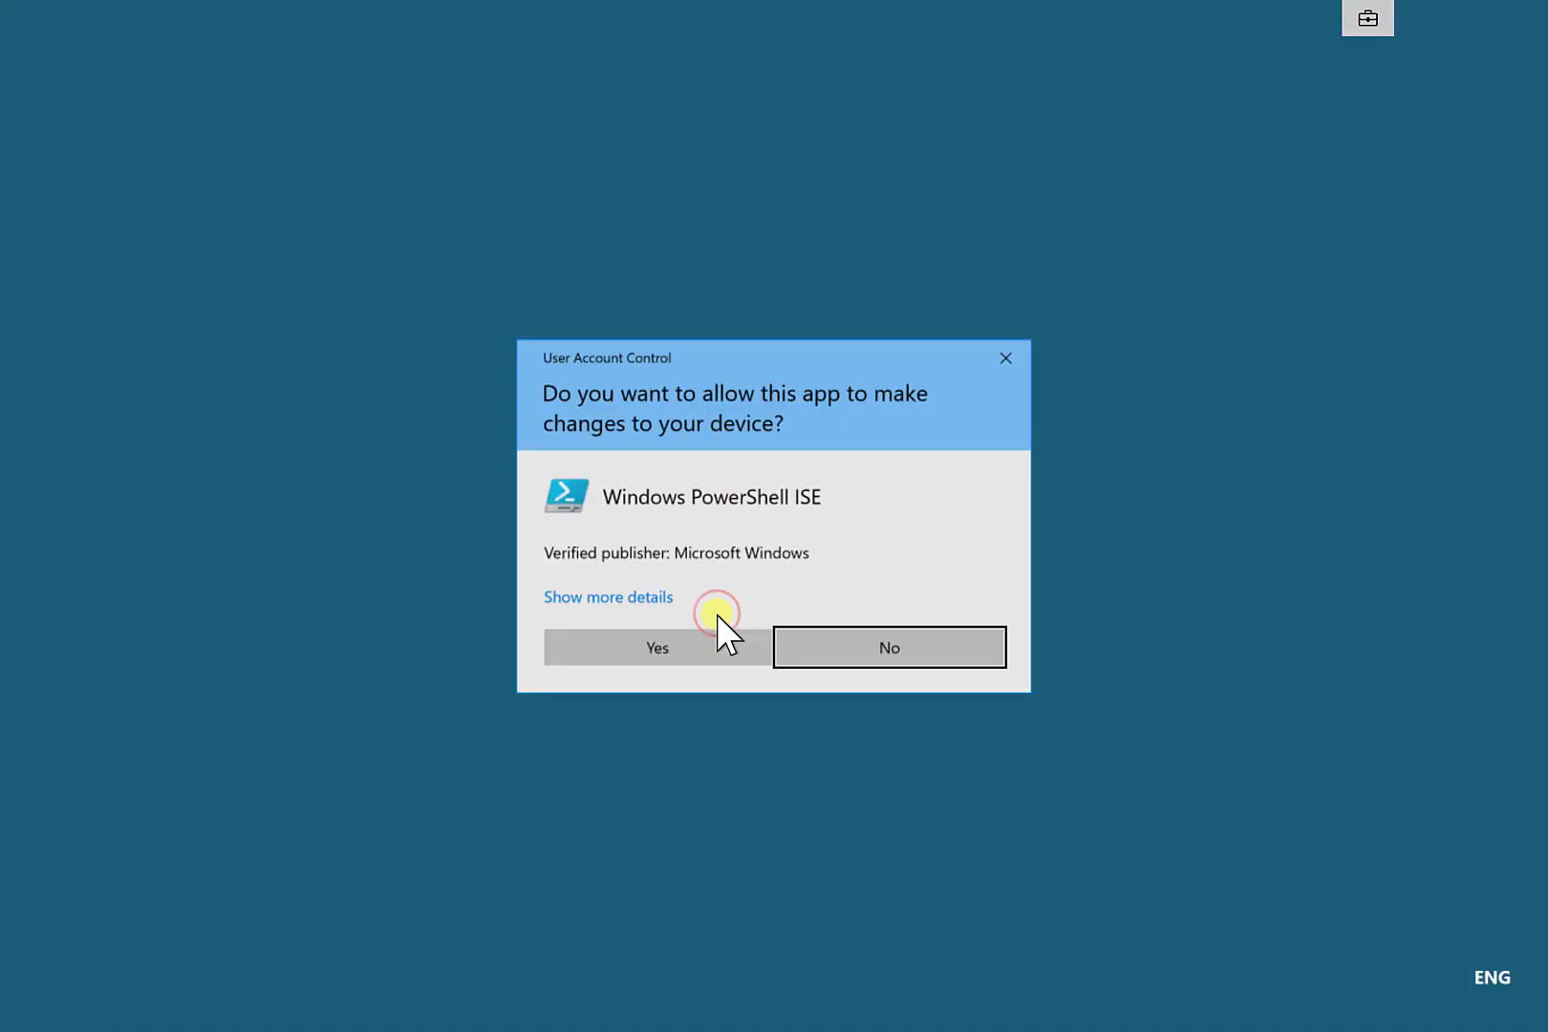
click(657, 647)
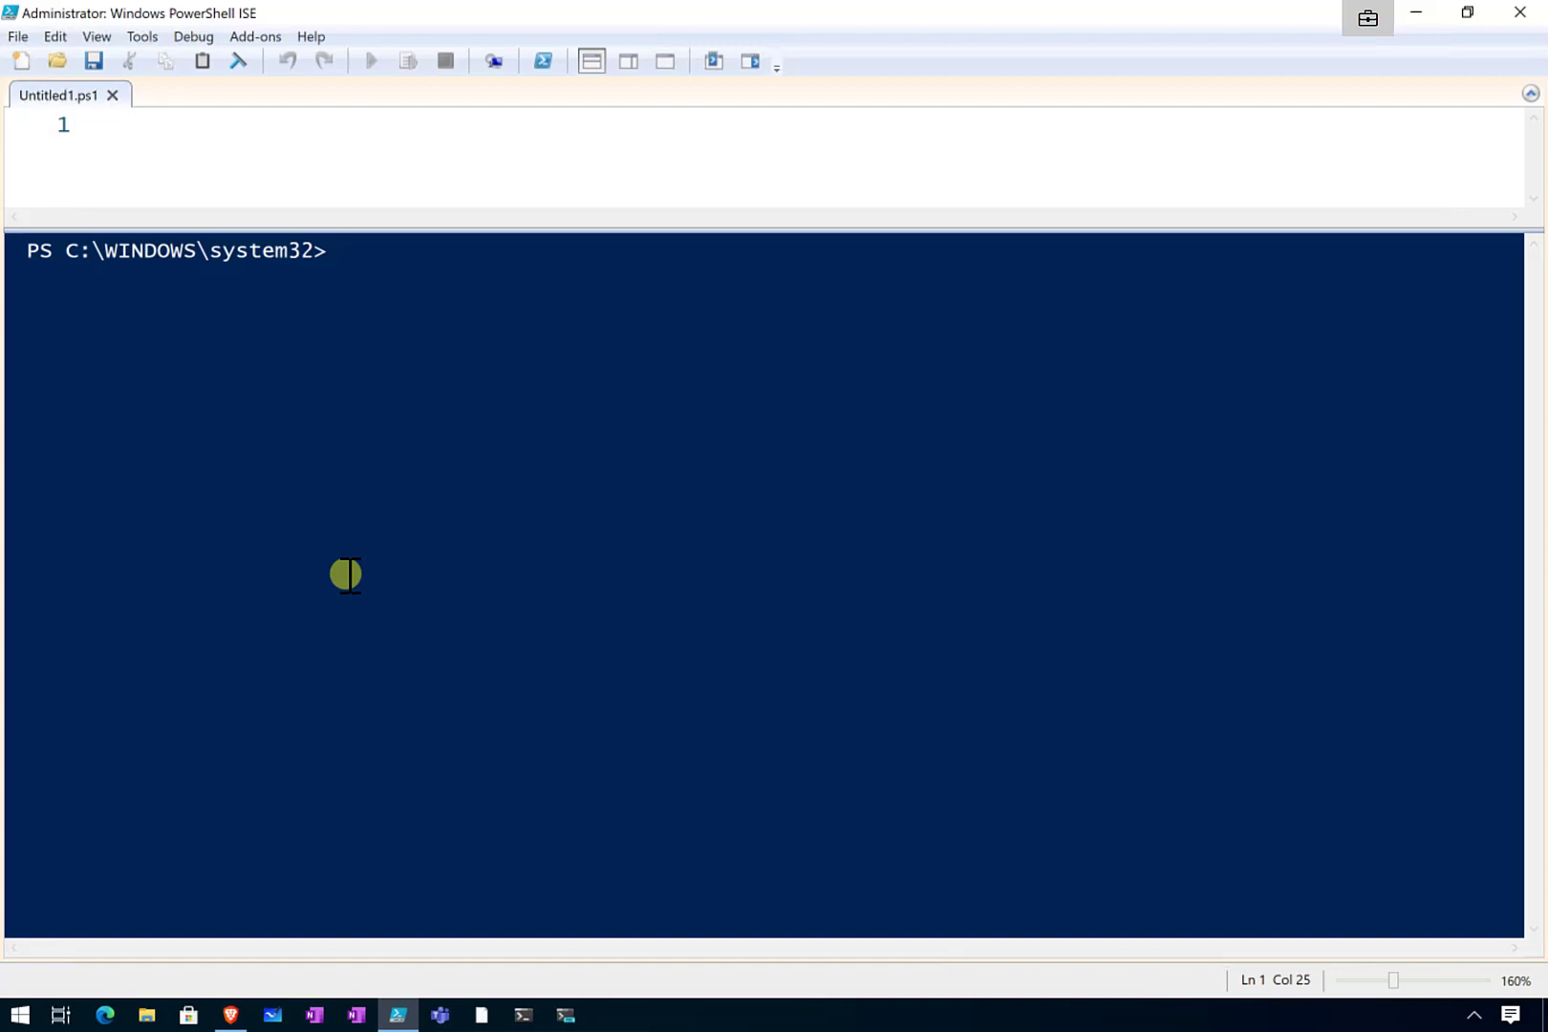
Paste the copied o365-update script into Untitled1.ps1, filling 174 lines
key(ctrl+v)
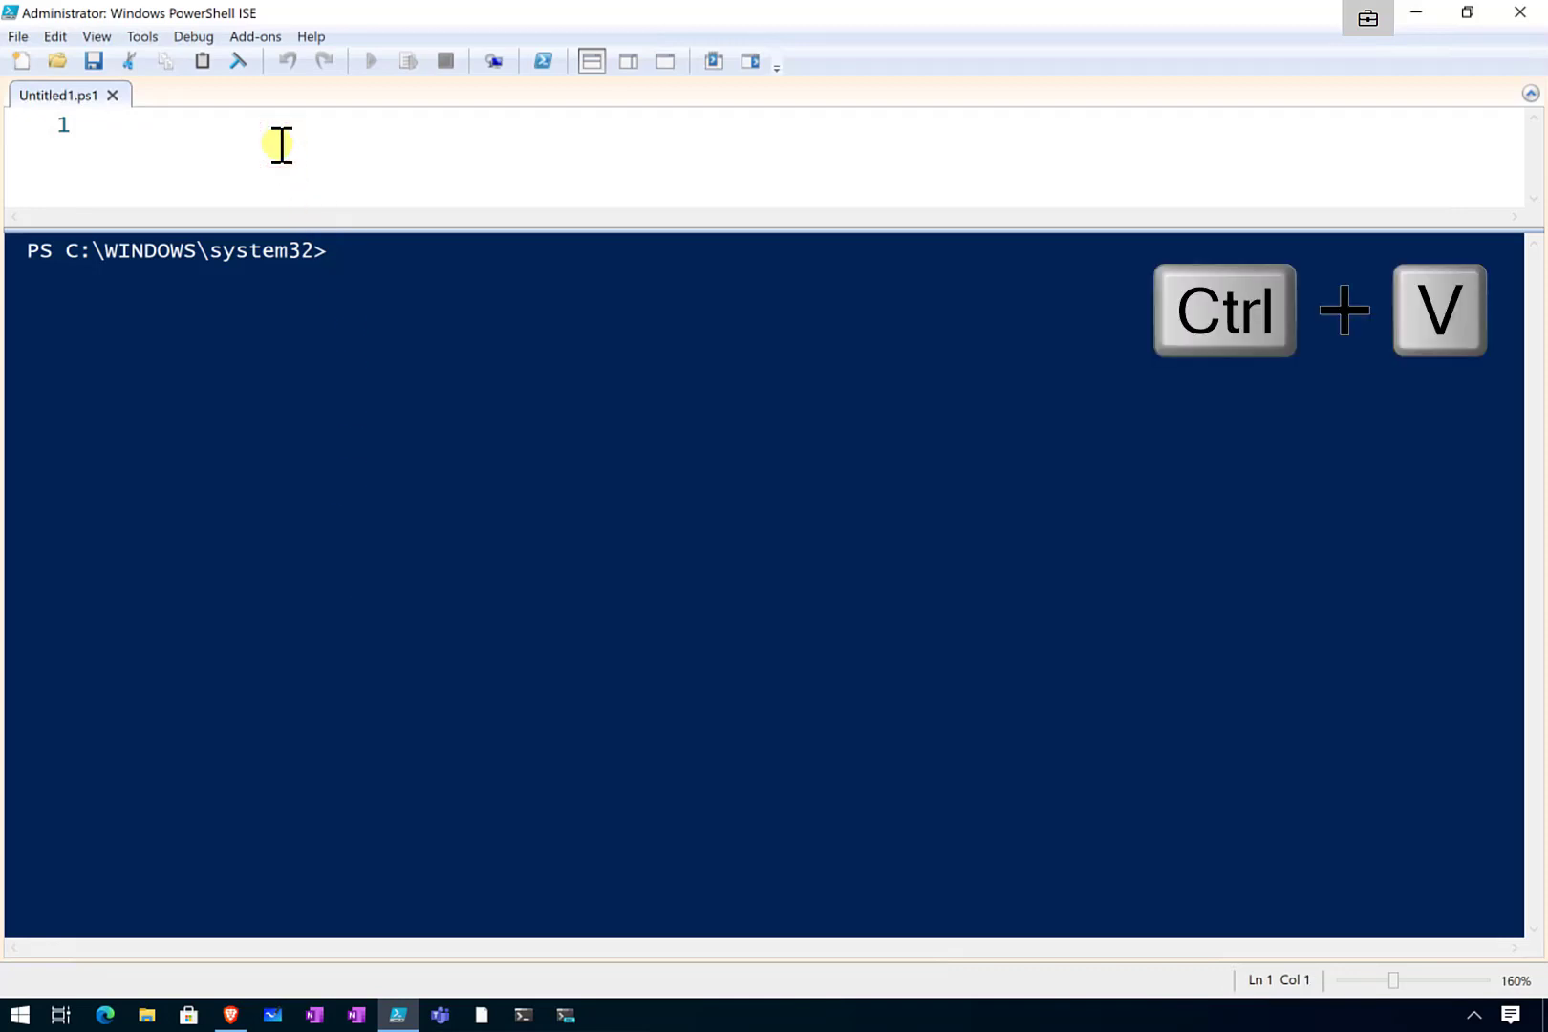
key(ctrl+v)
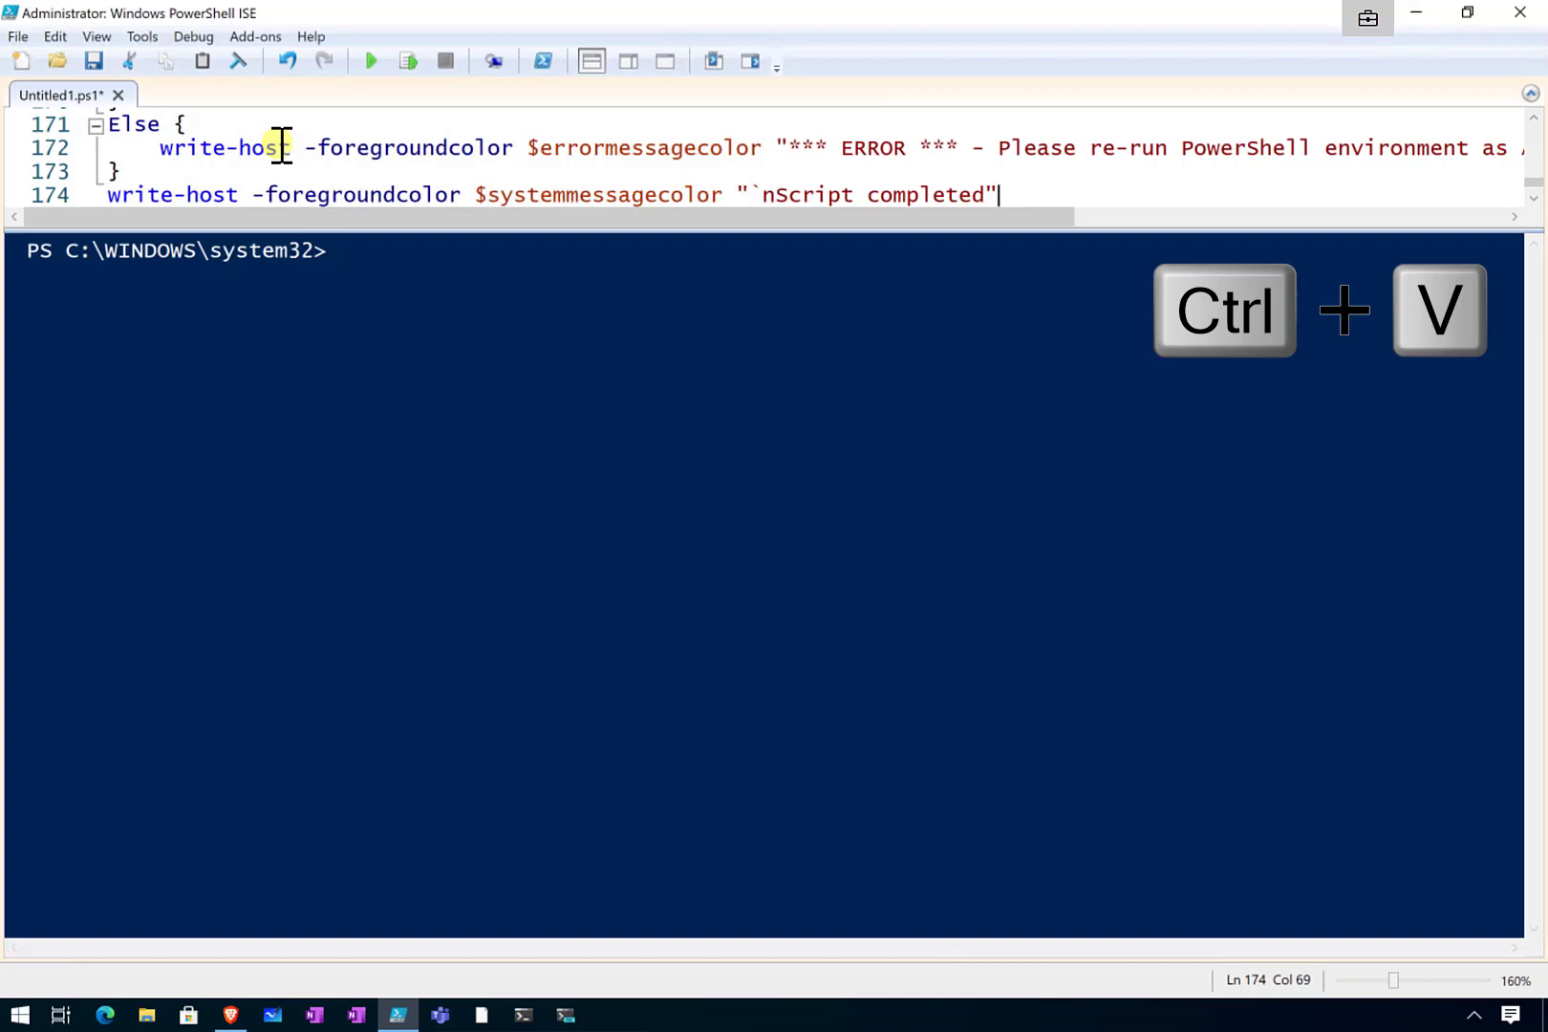
key(ctrl+v)
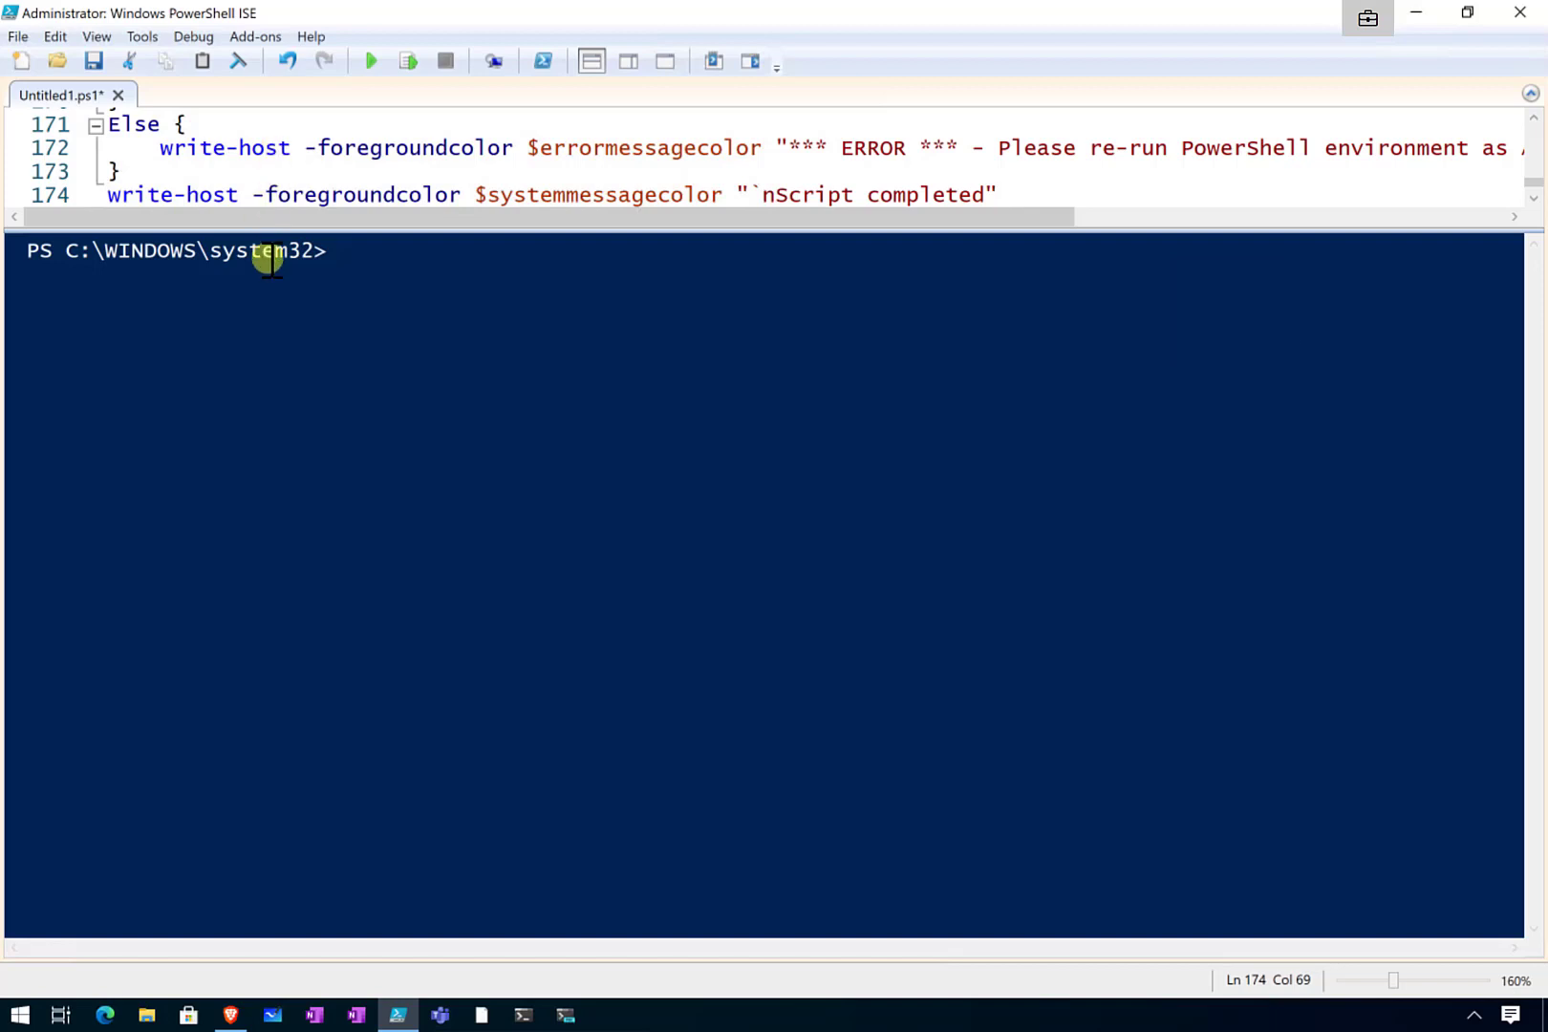
Run the pasted script and follow its output until the Azure and Graph modules are flagged
click(370, 61)
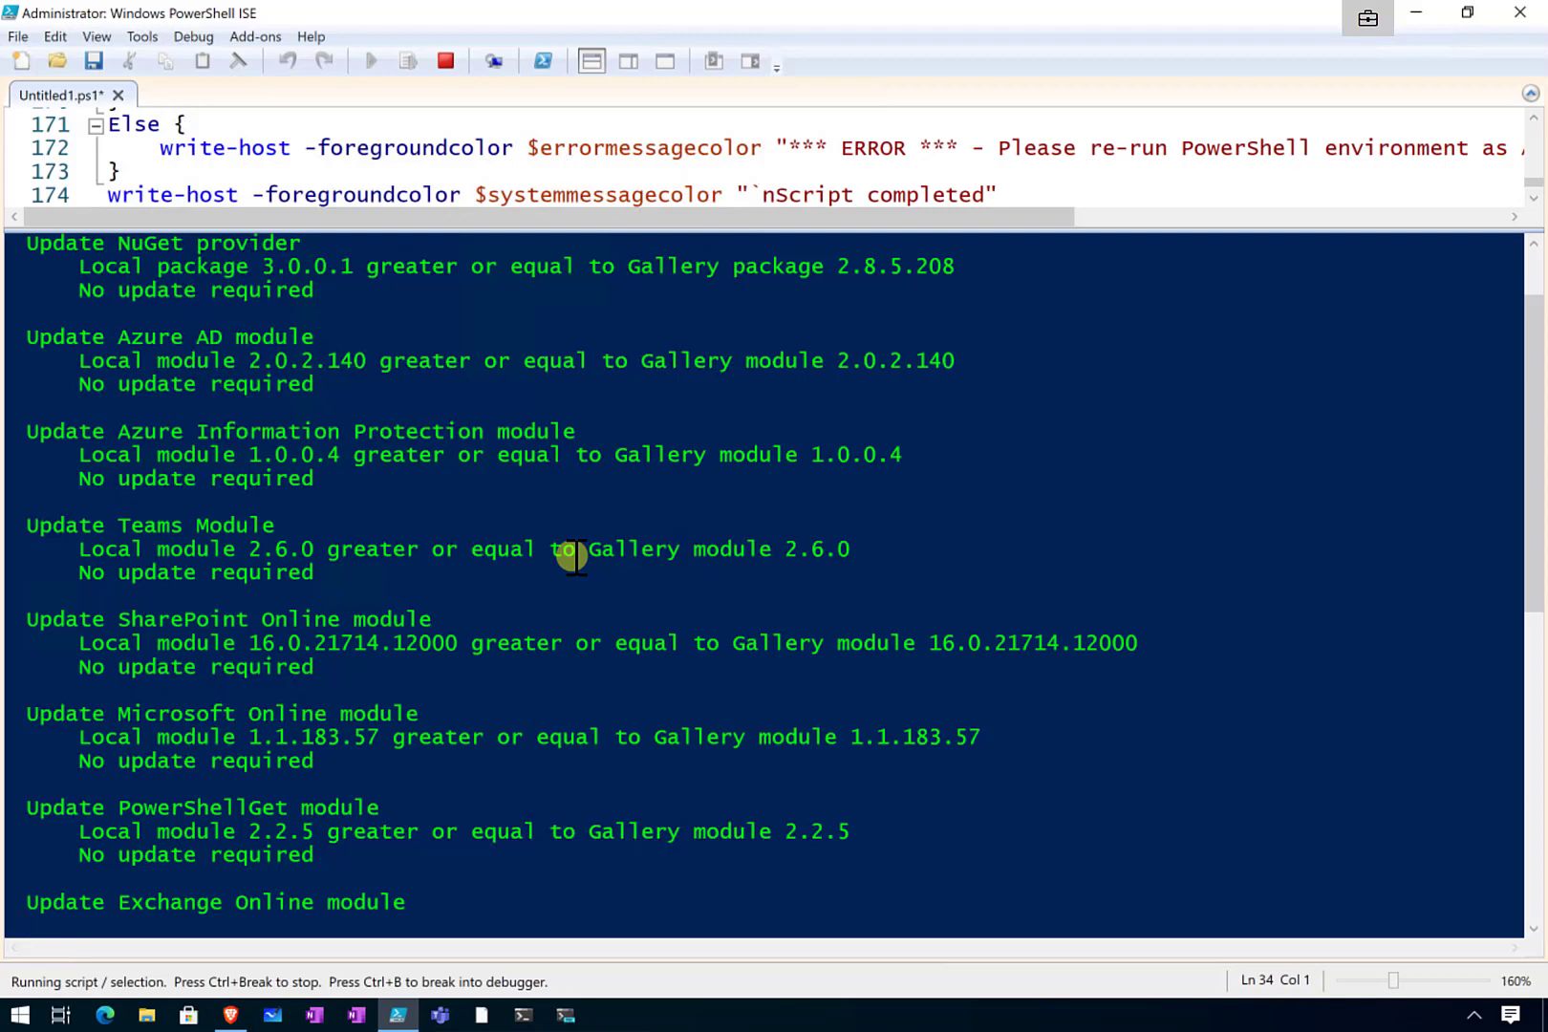
scroll(down, 3)
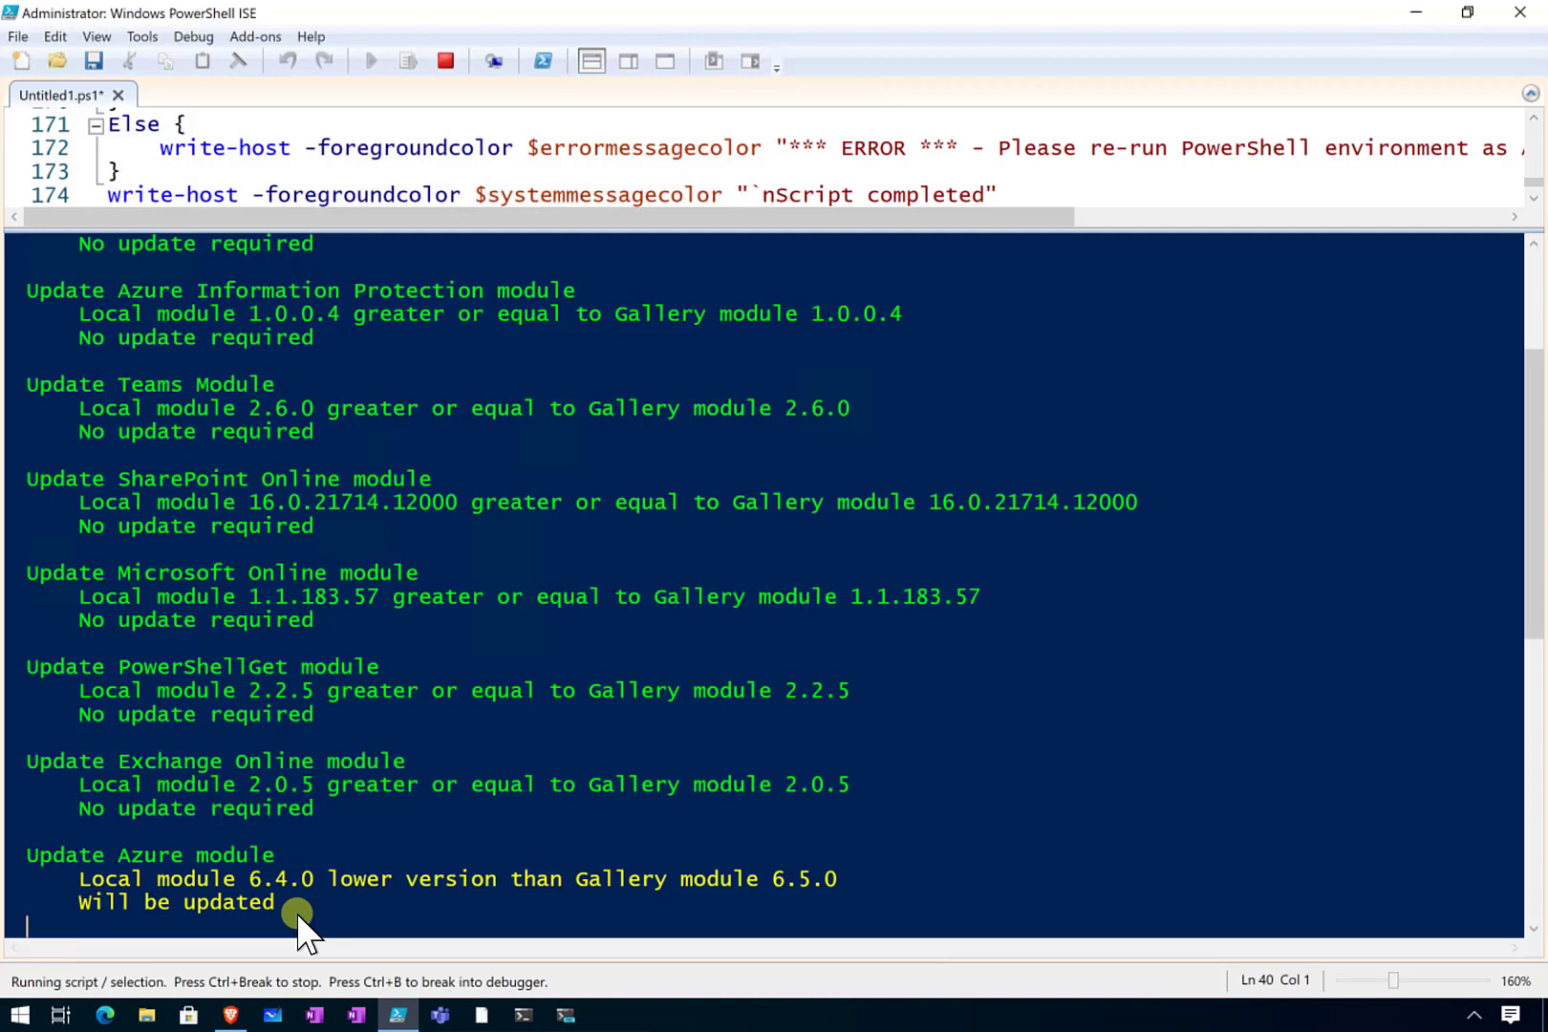
mouse_move(667, 950)
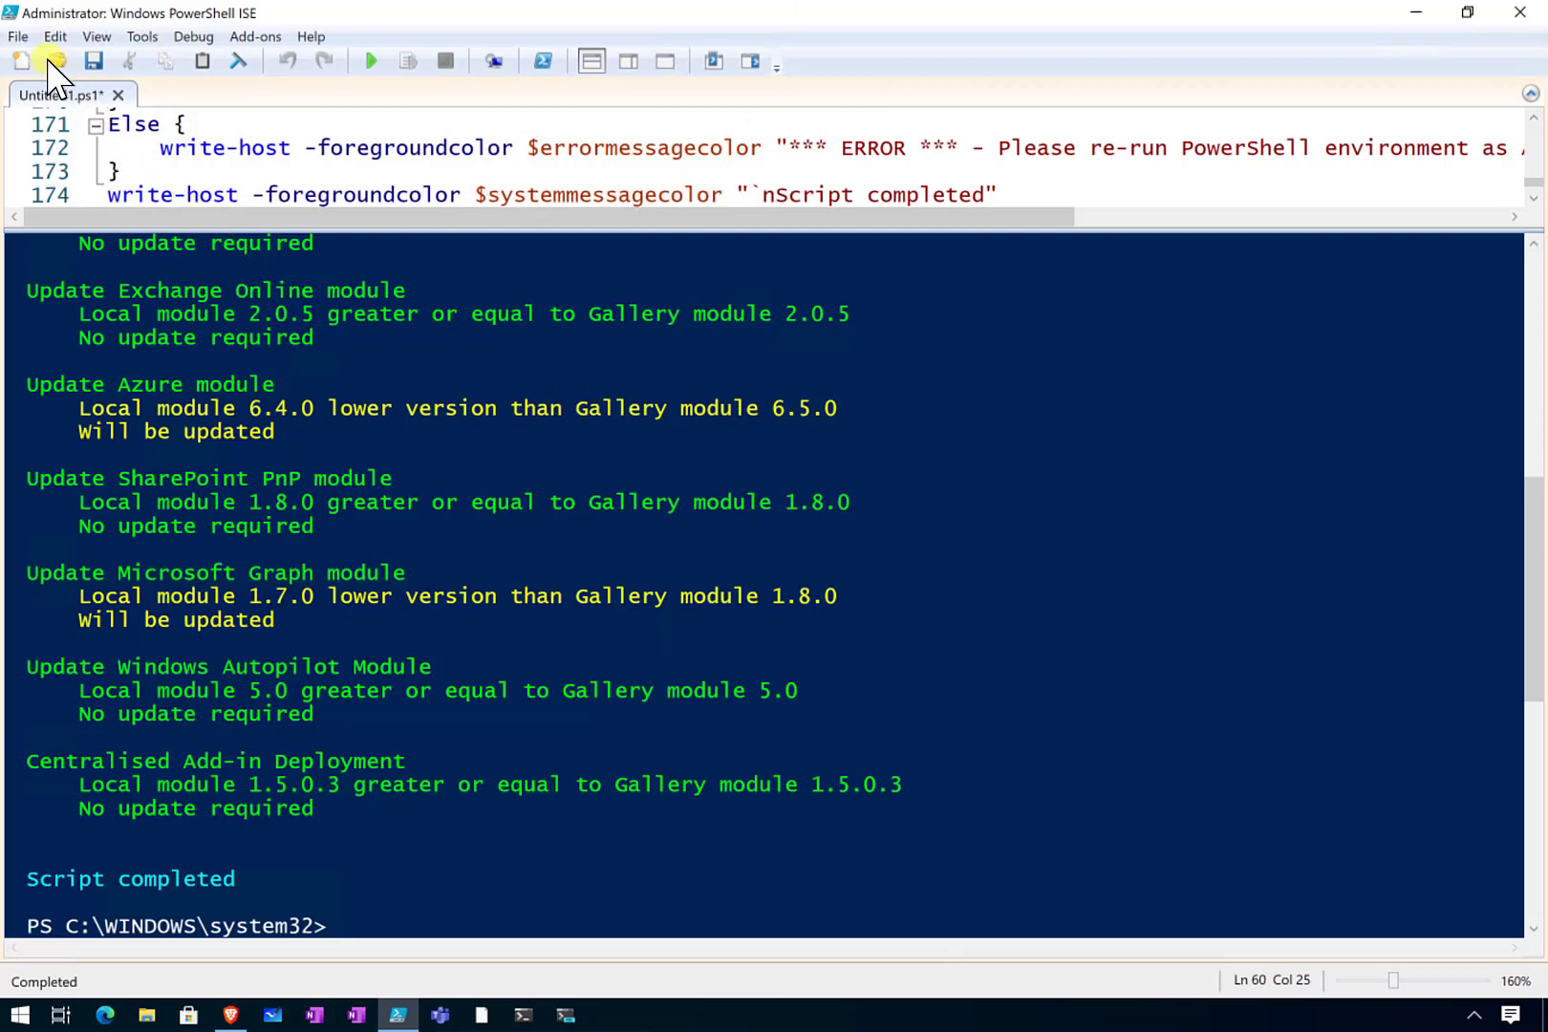
click(17, 36)
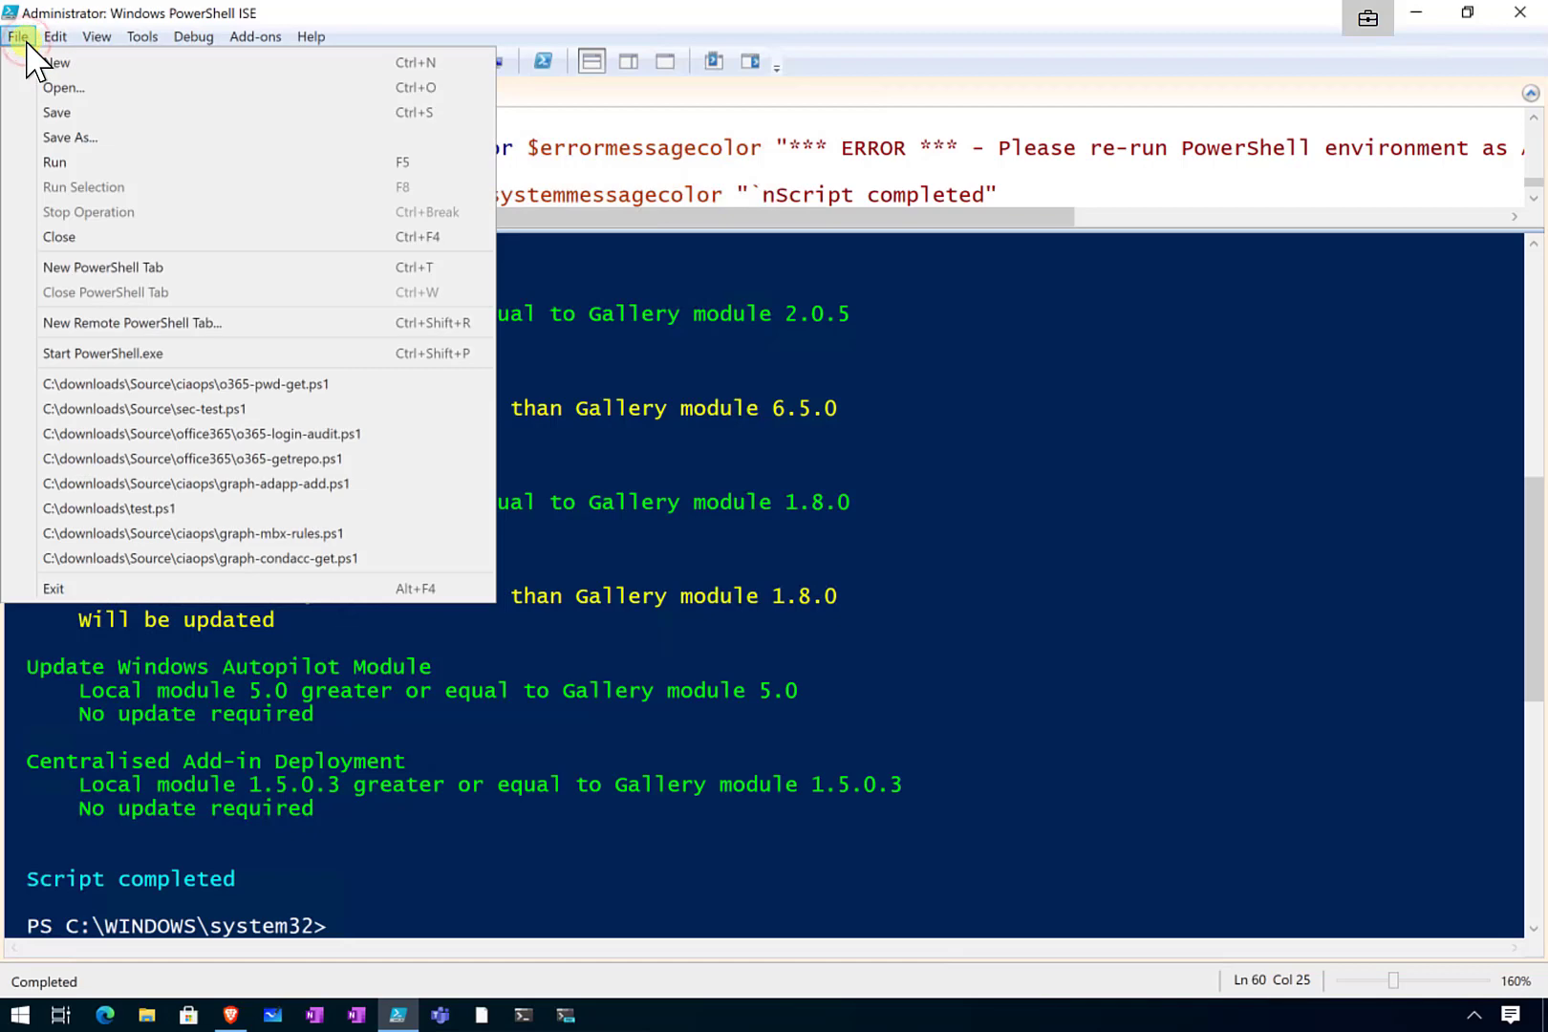
mouse_move(64, 112)
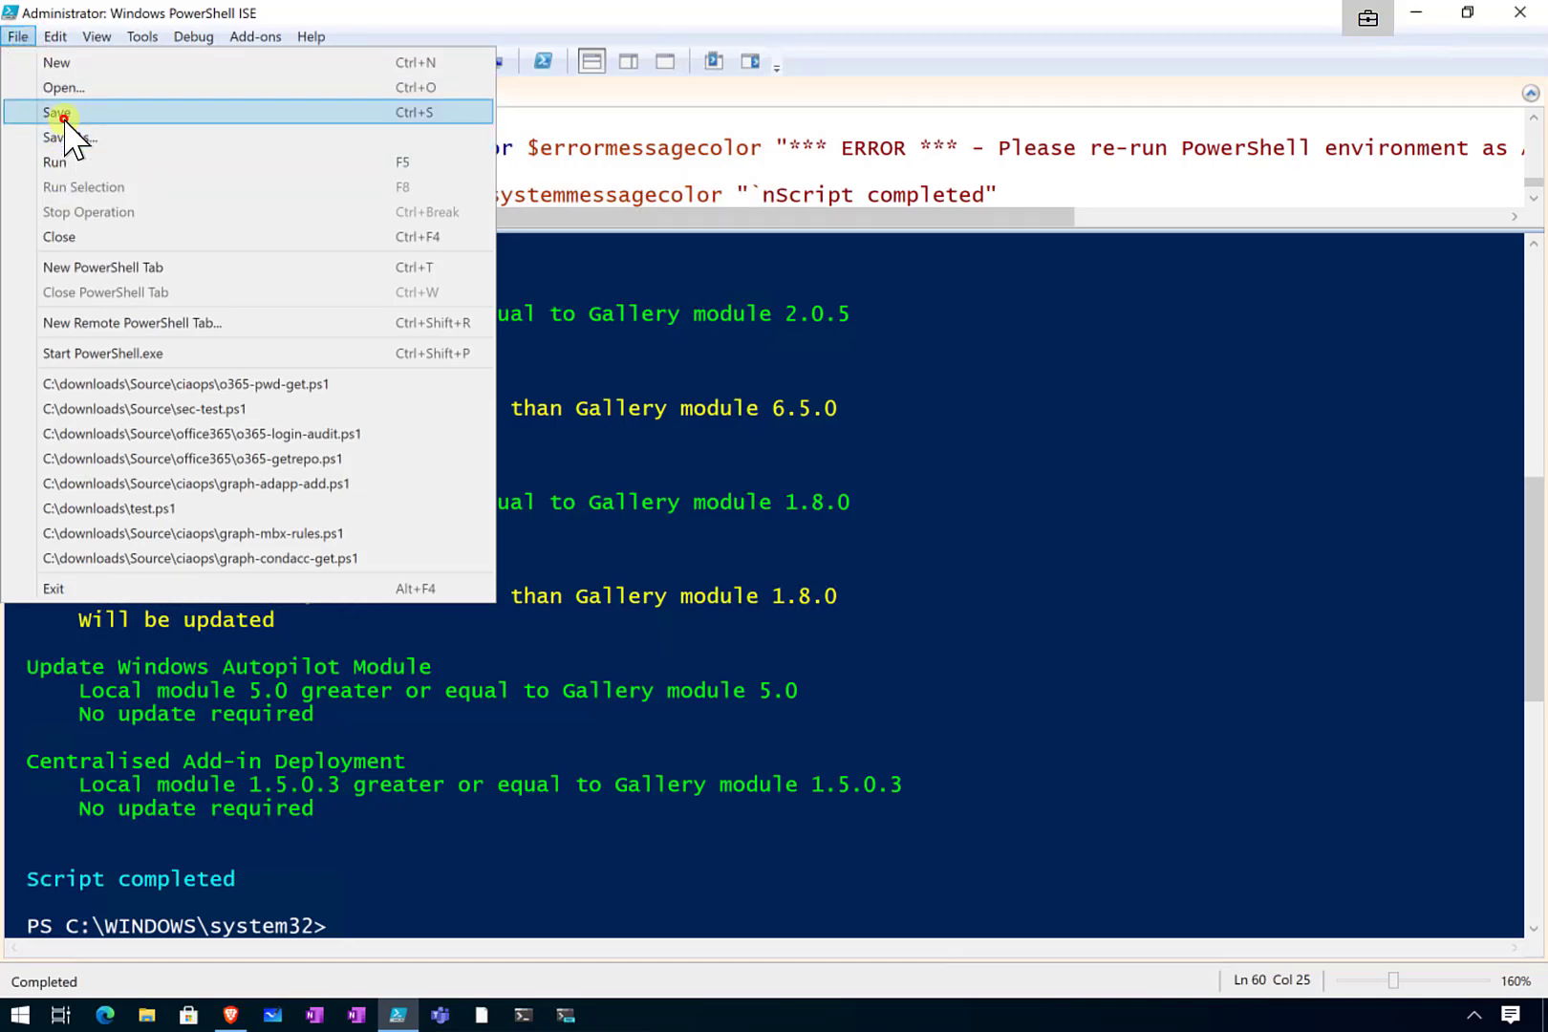
click(57, 112)
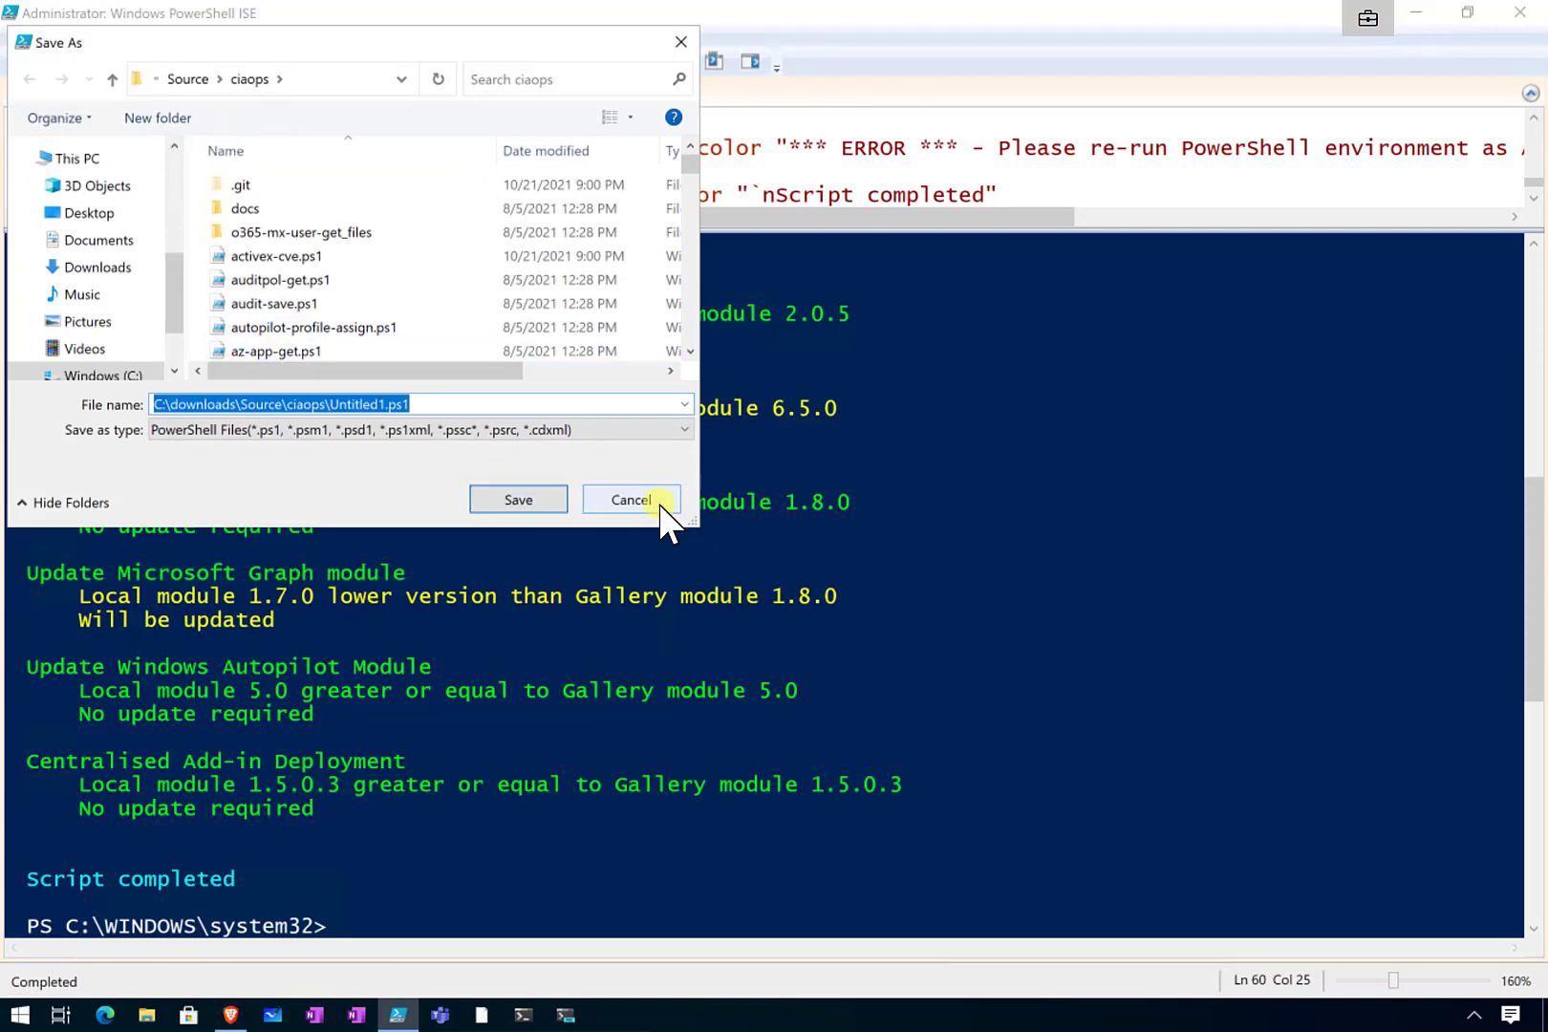
click(629, 500)
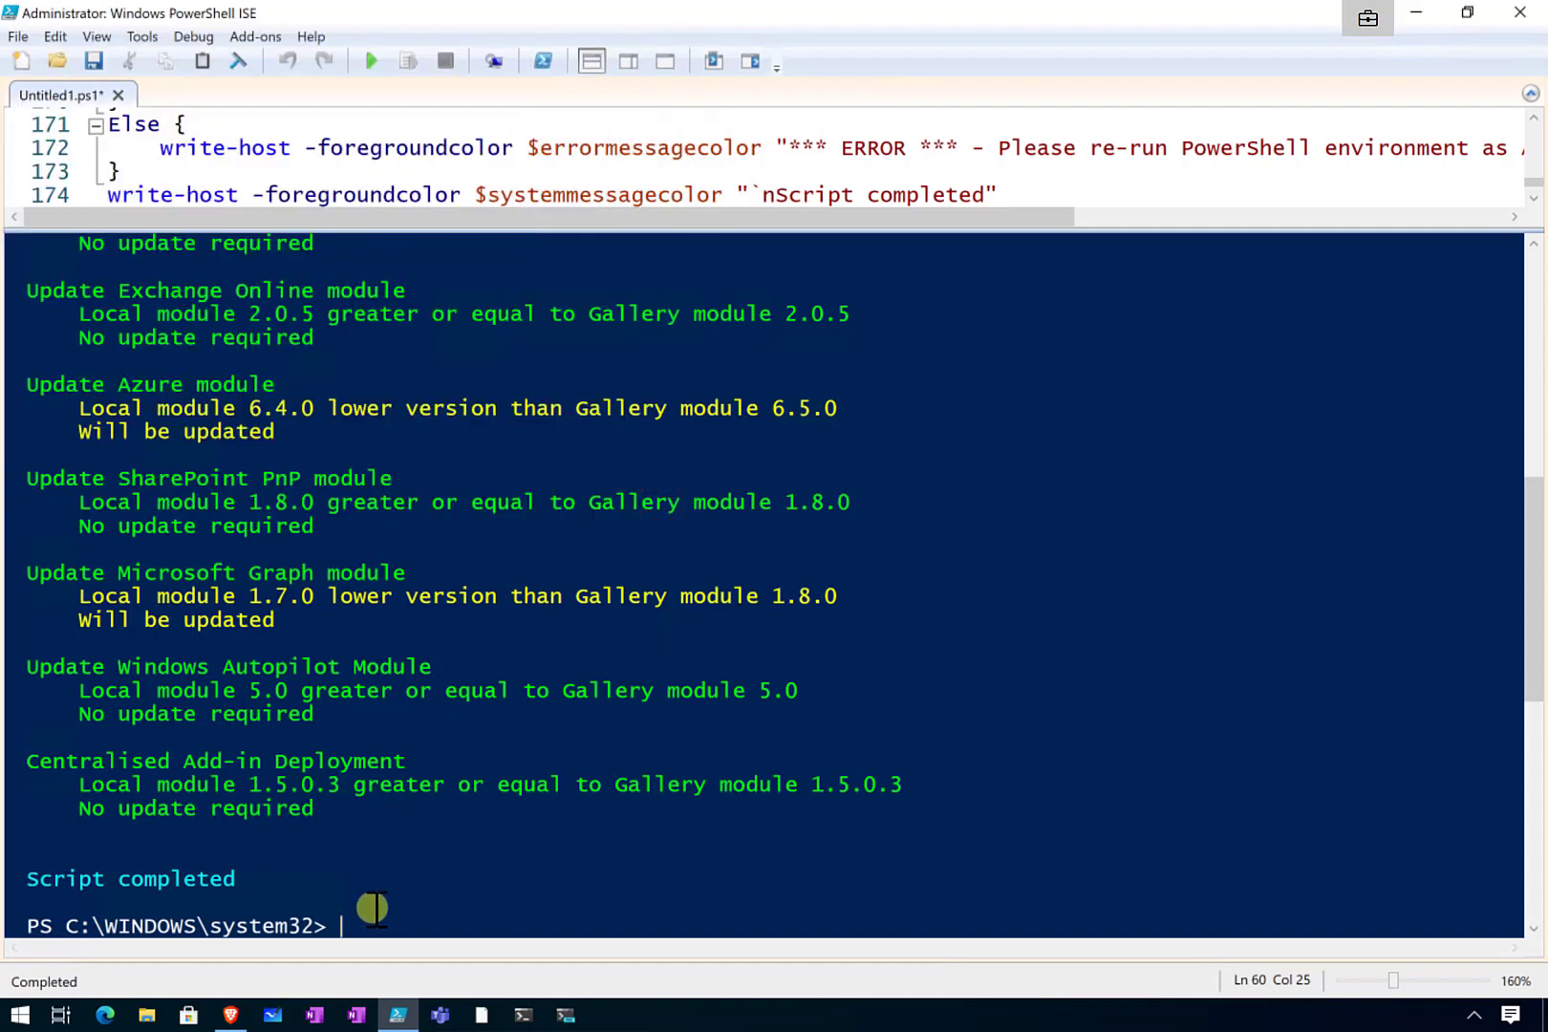
Change the console directory through downloads and Source into the office365 folder
text(cd\)
text(cd dow)
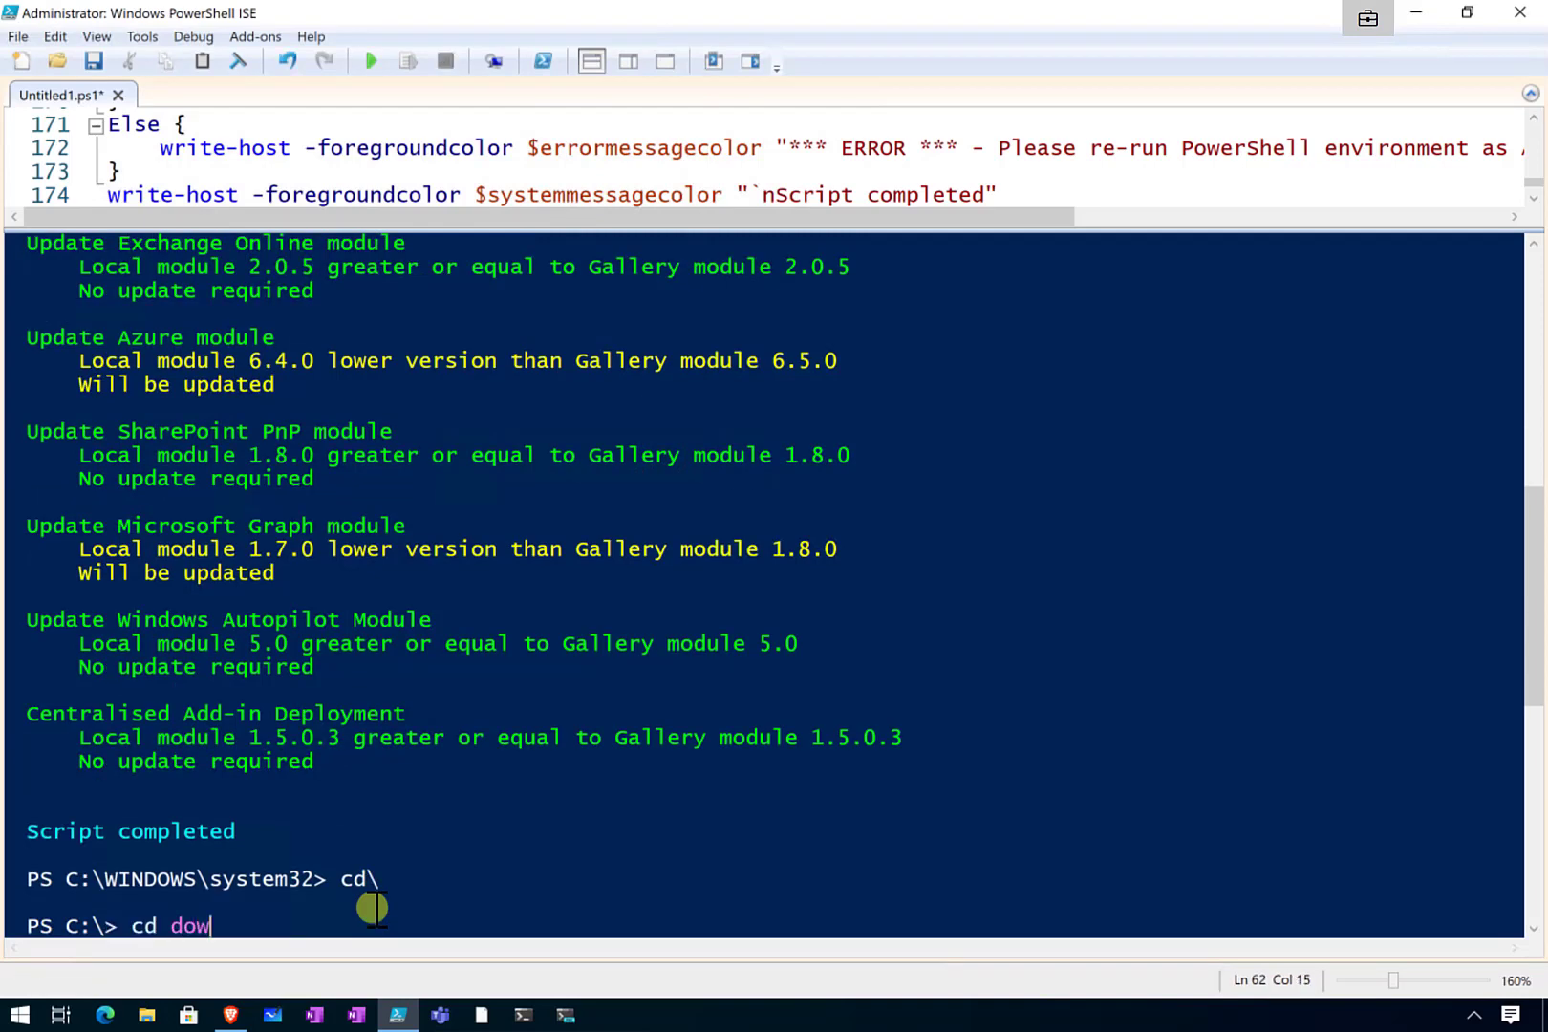
key(Return)
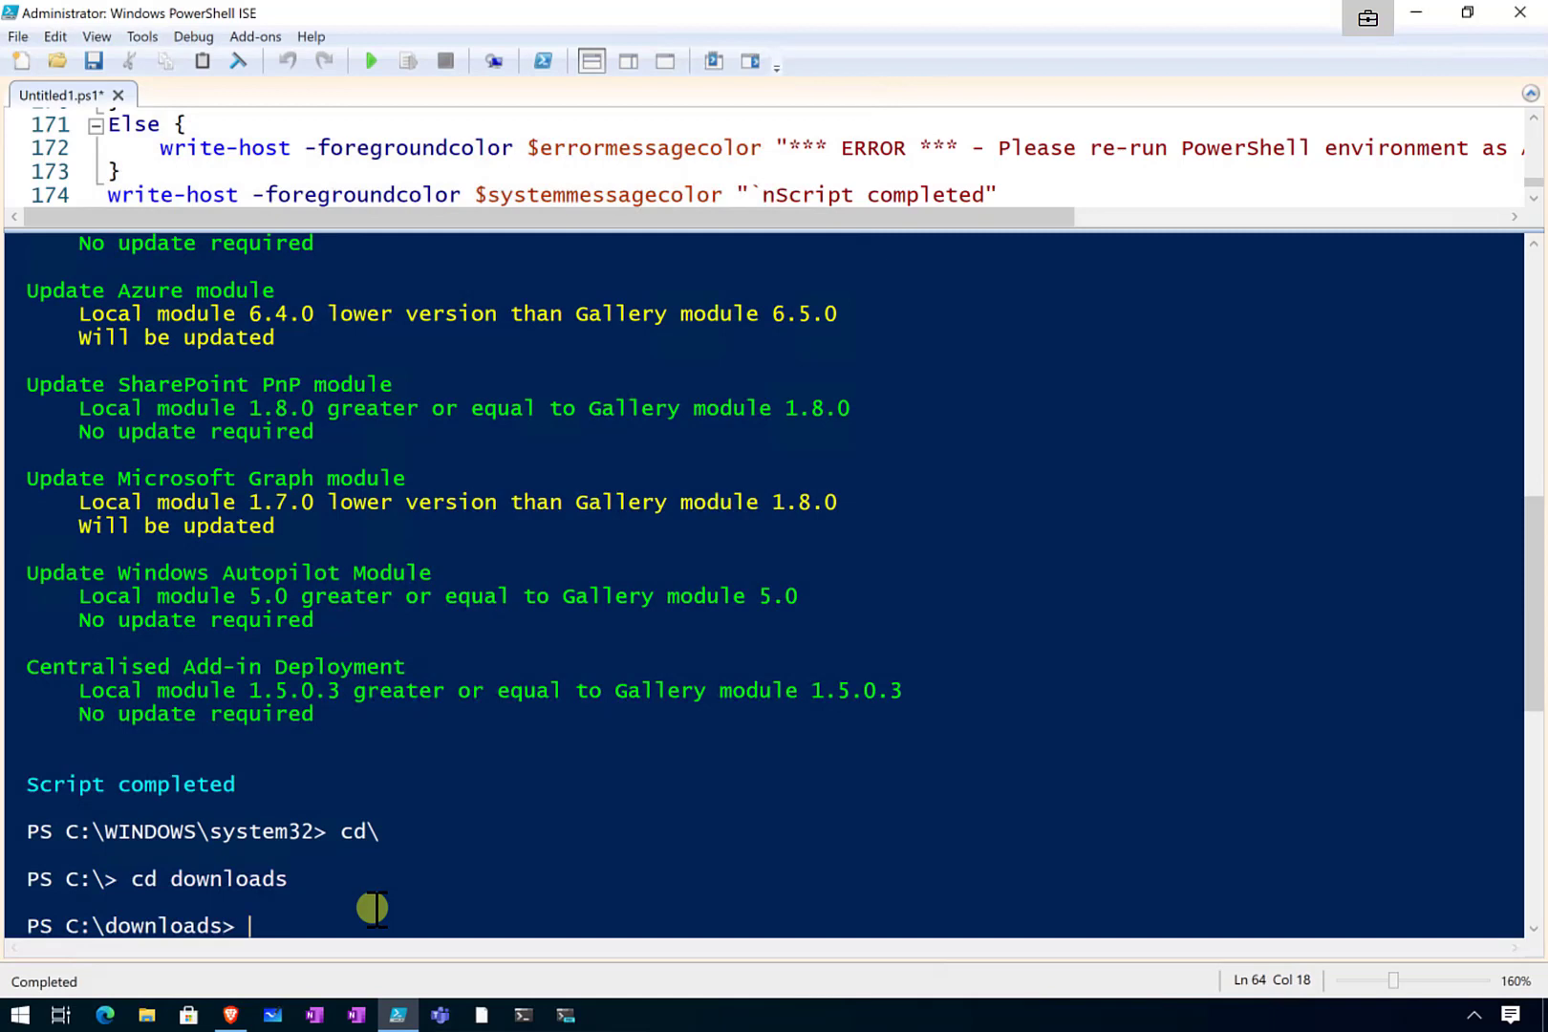
text(c)
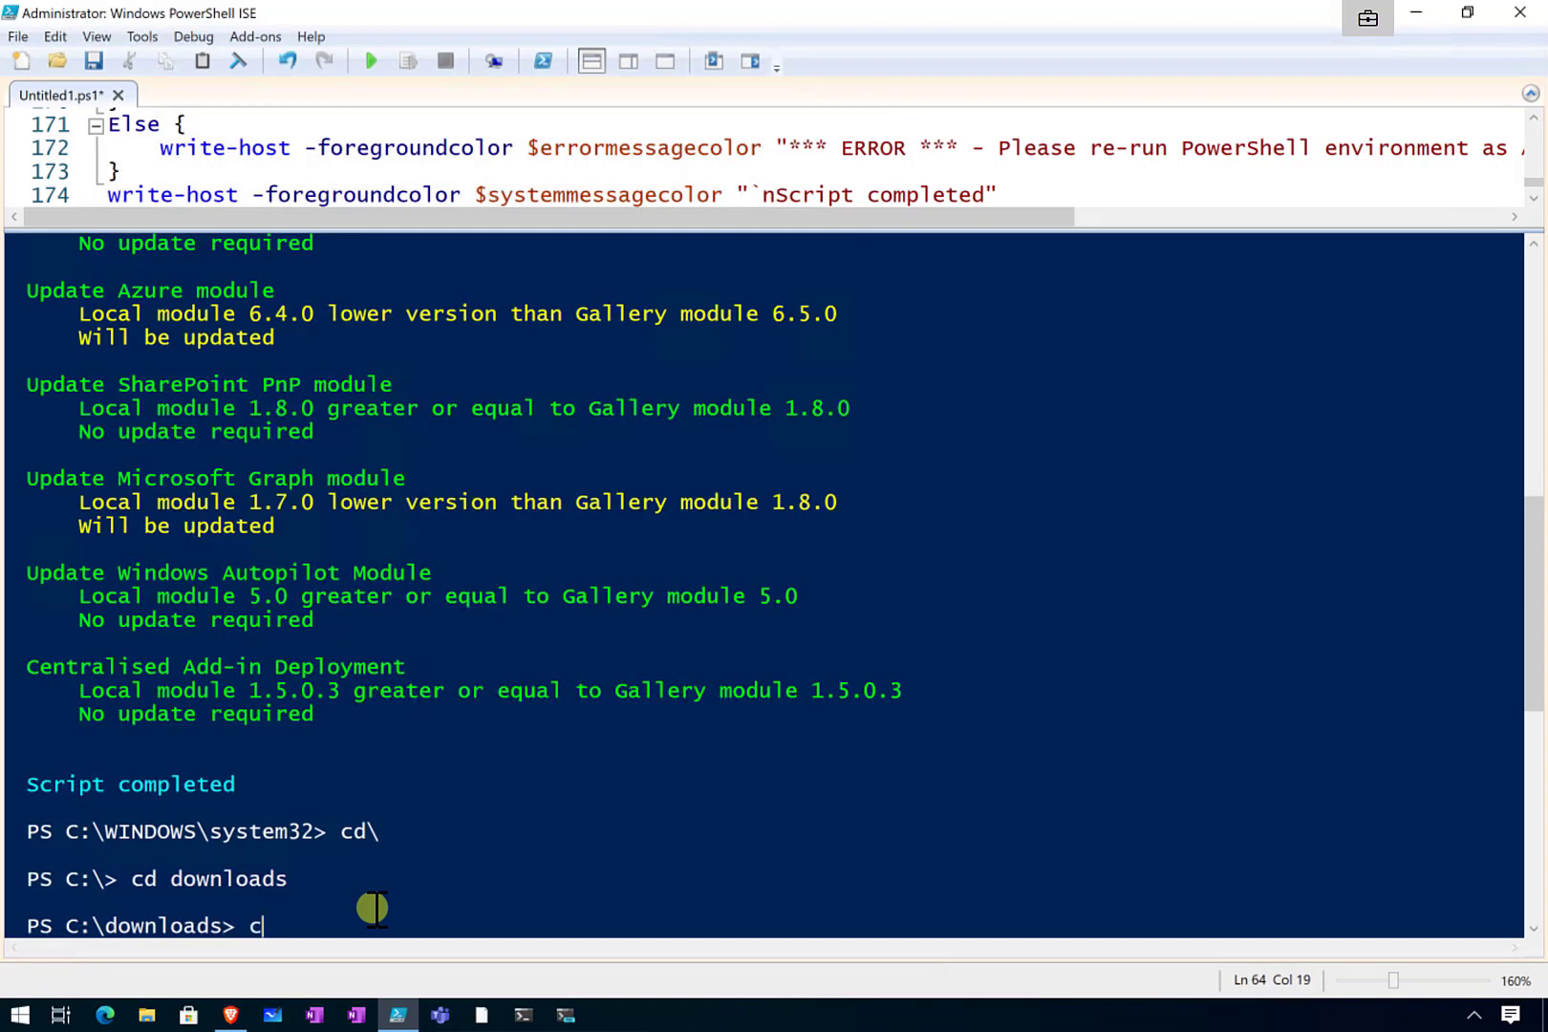
key(Return)
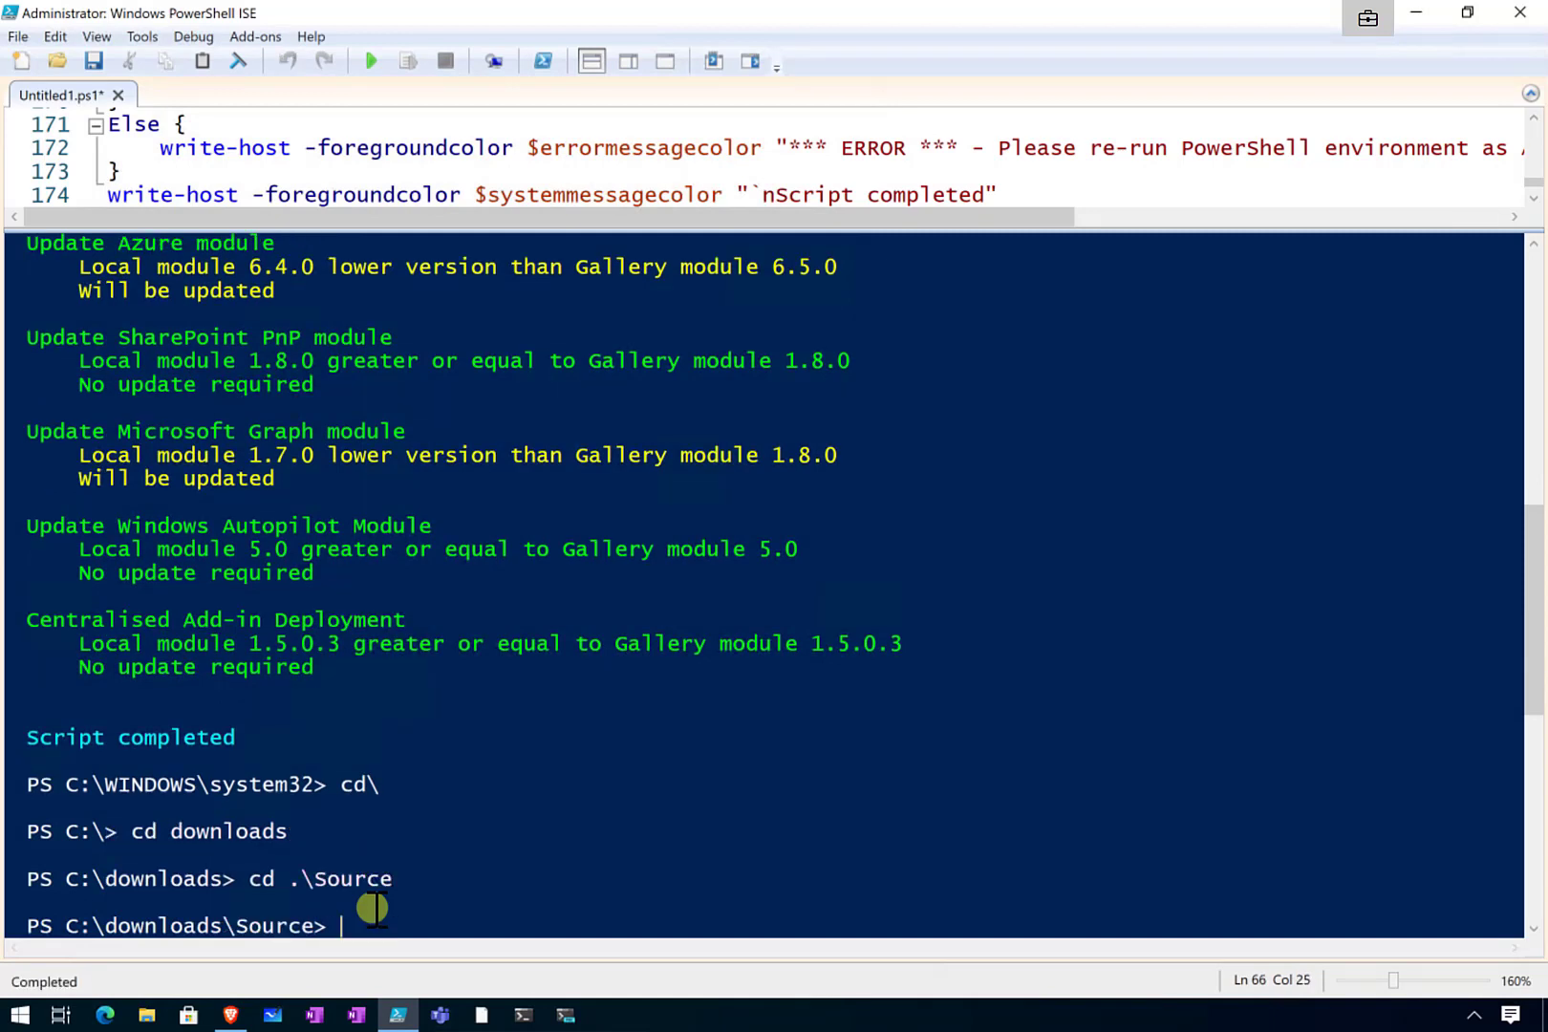
text(cd o)
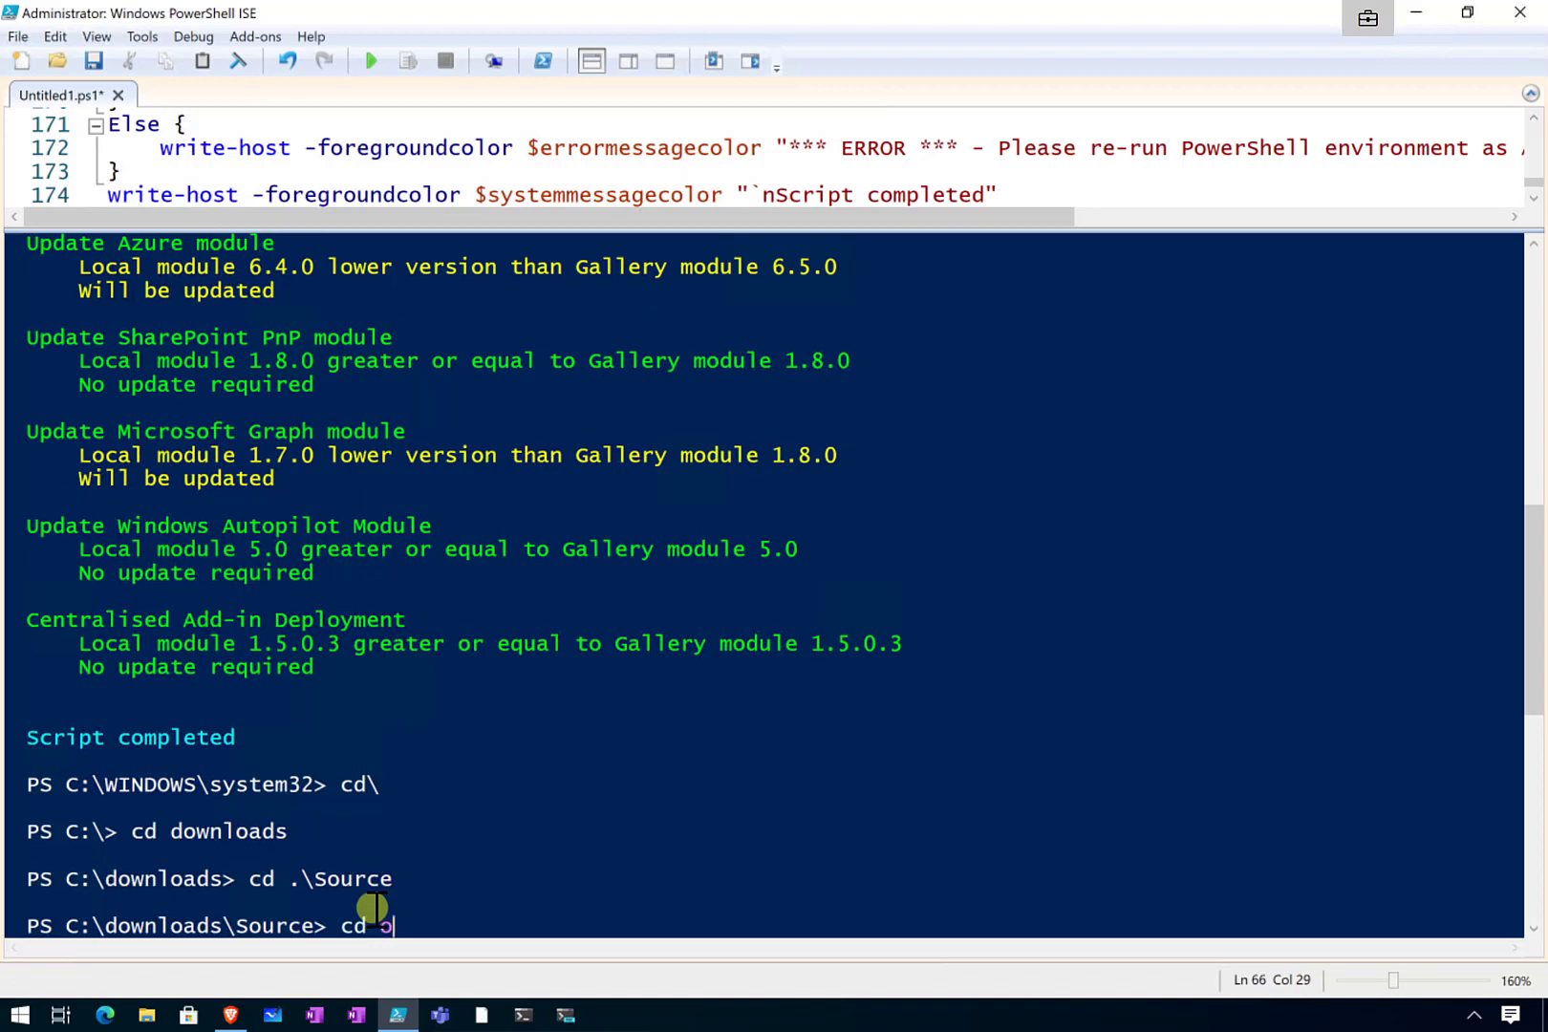
key(Return)
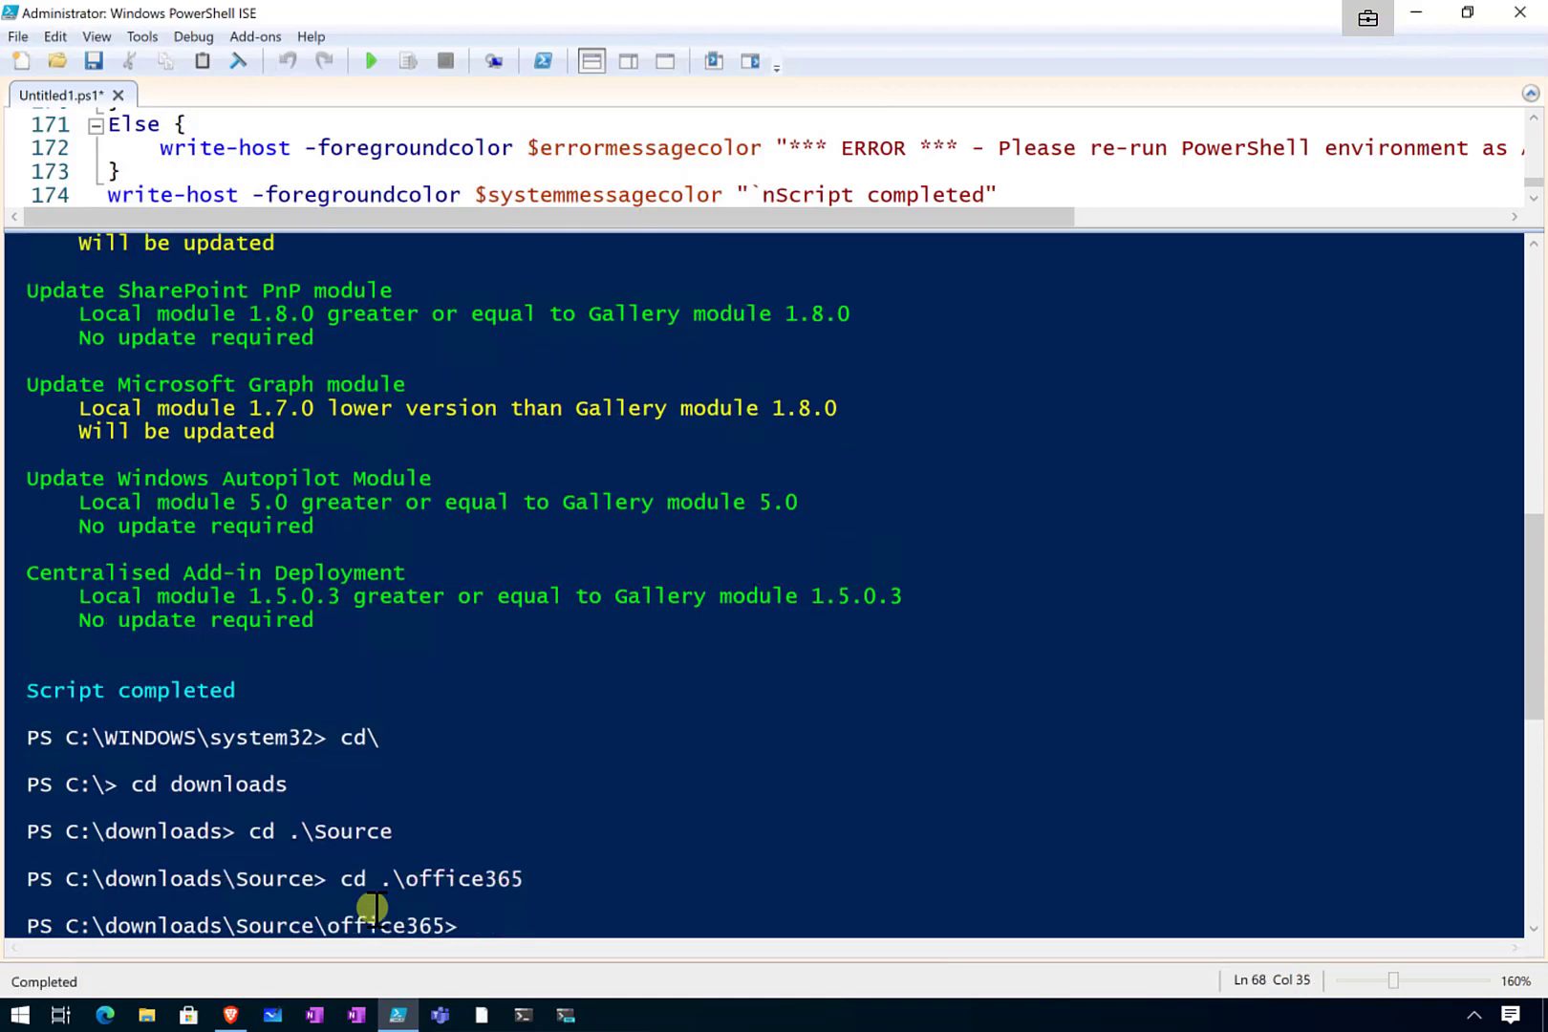
mouse_move(610, 744)
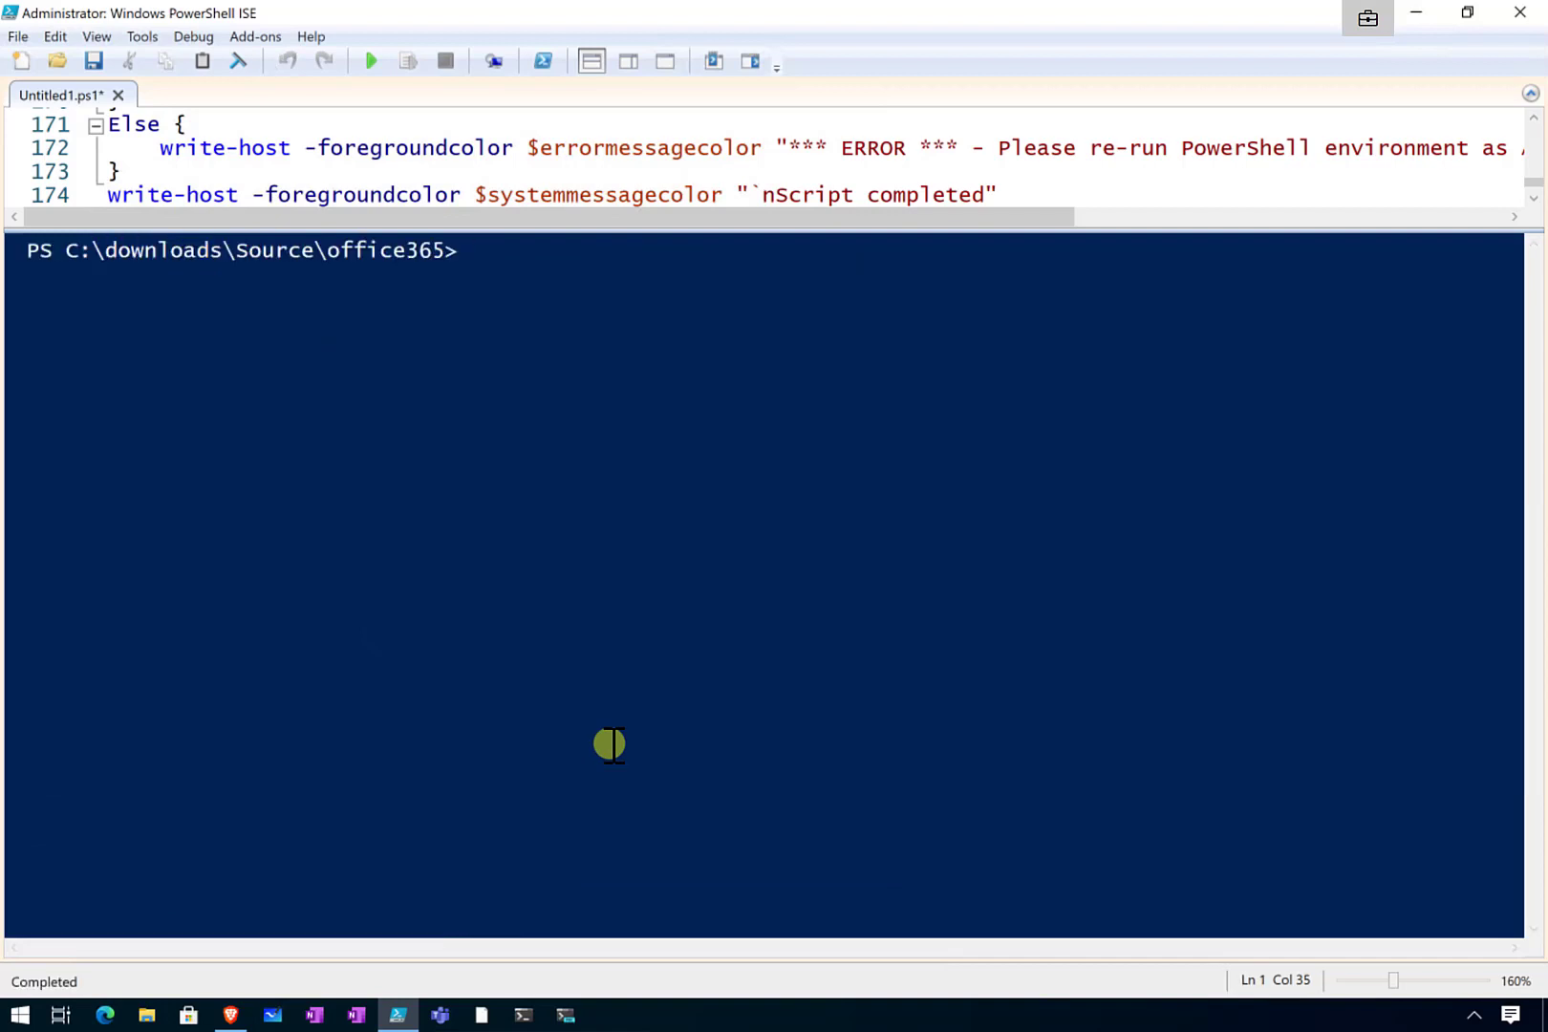
Type the command .\o365-update.ps1 -prompt at the console without running it
text(.\)
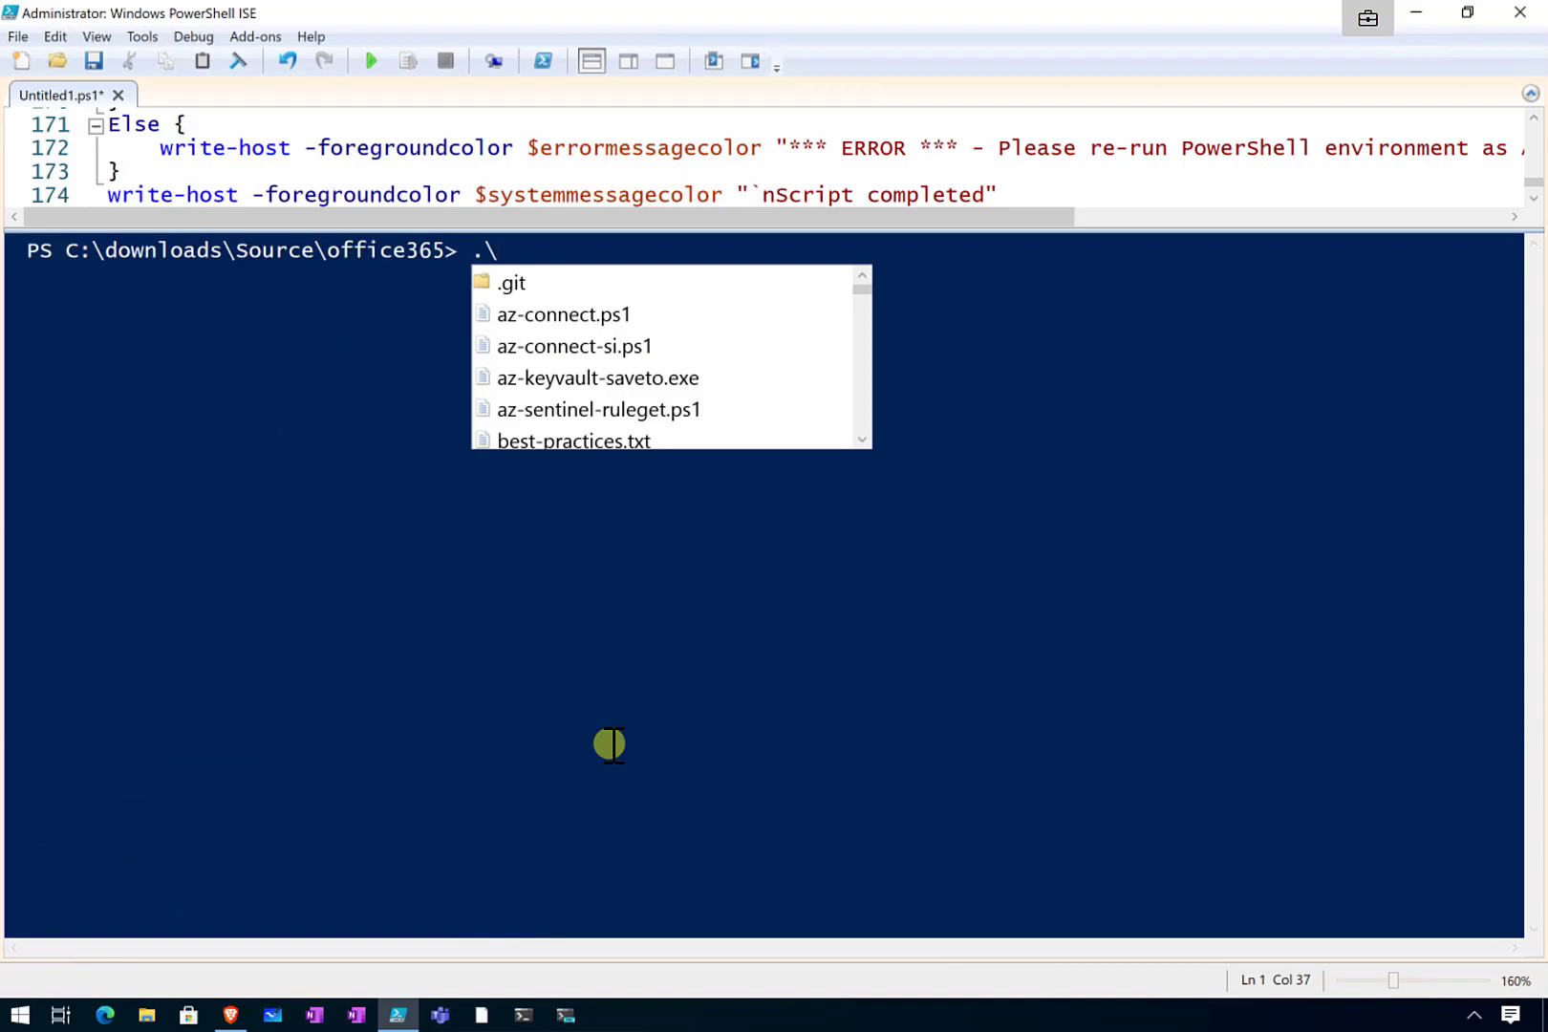
text(o365-updat)
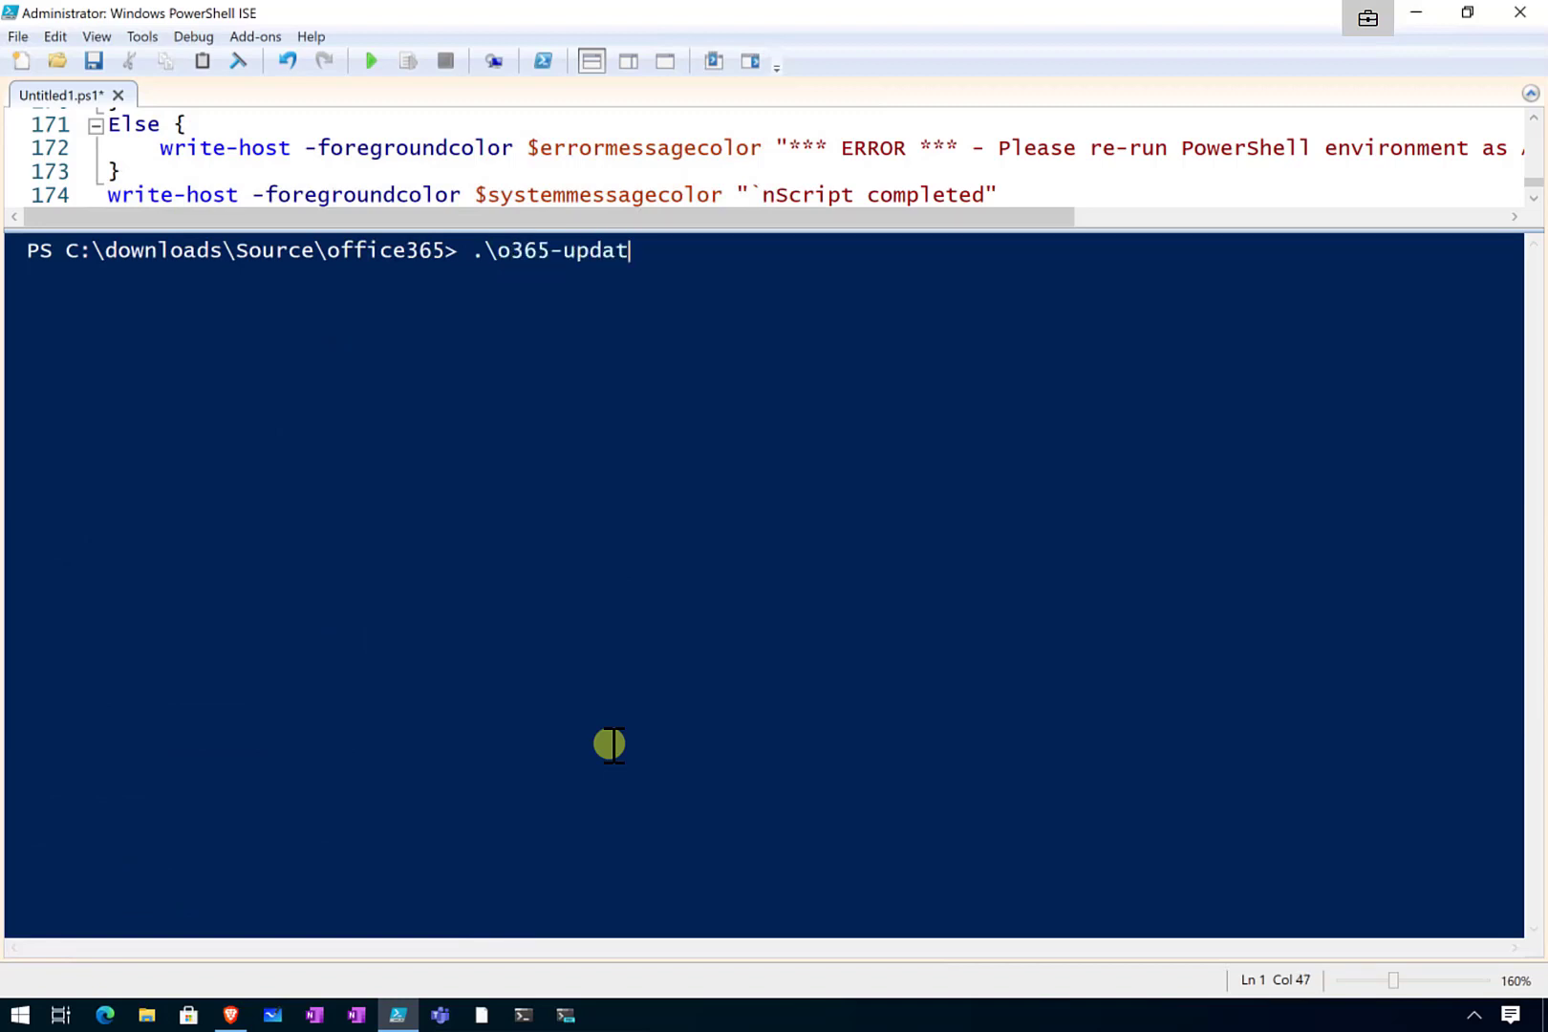
text(e.)
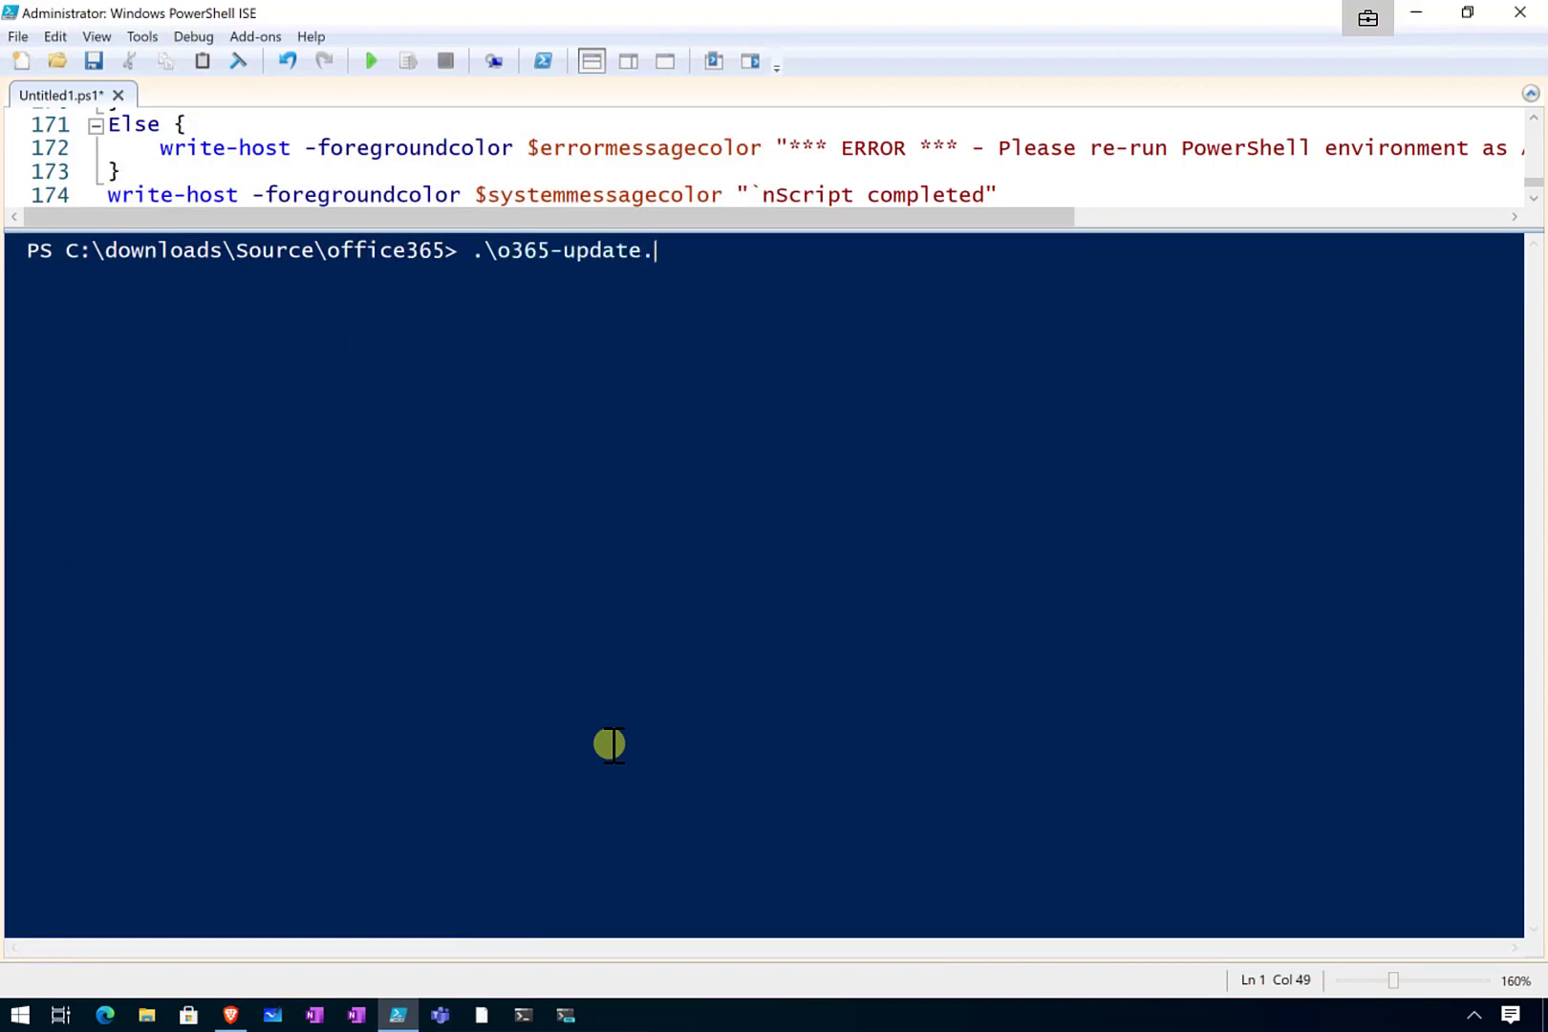
text(ps1)
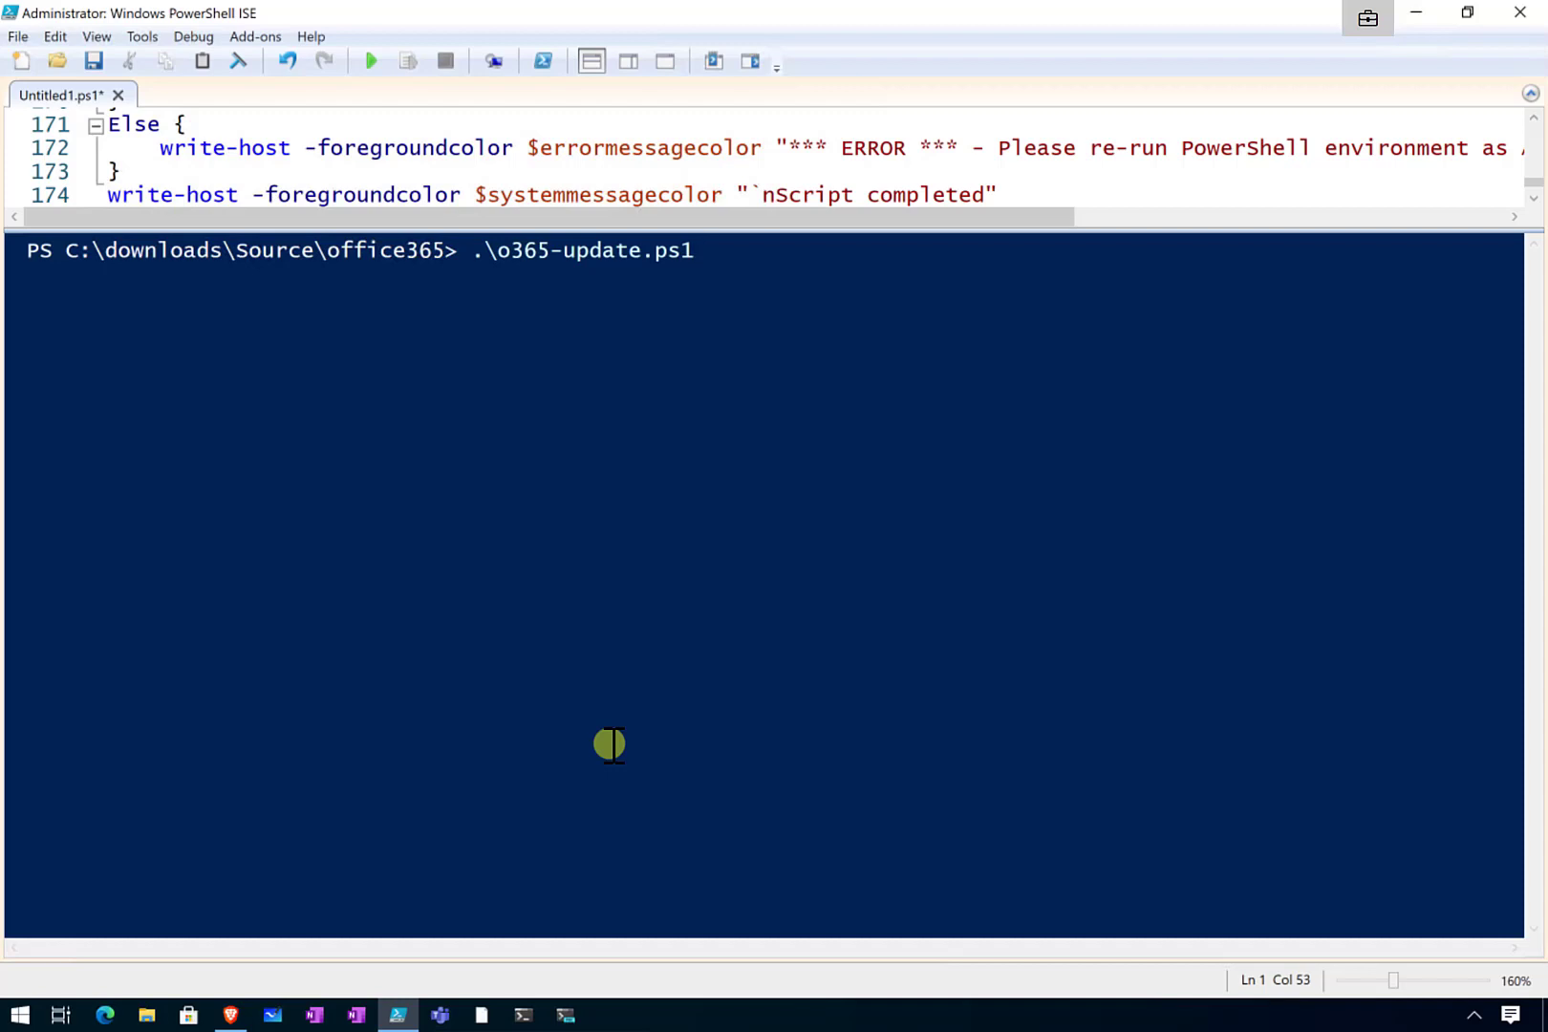
text(-)
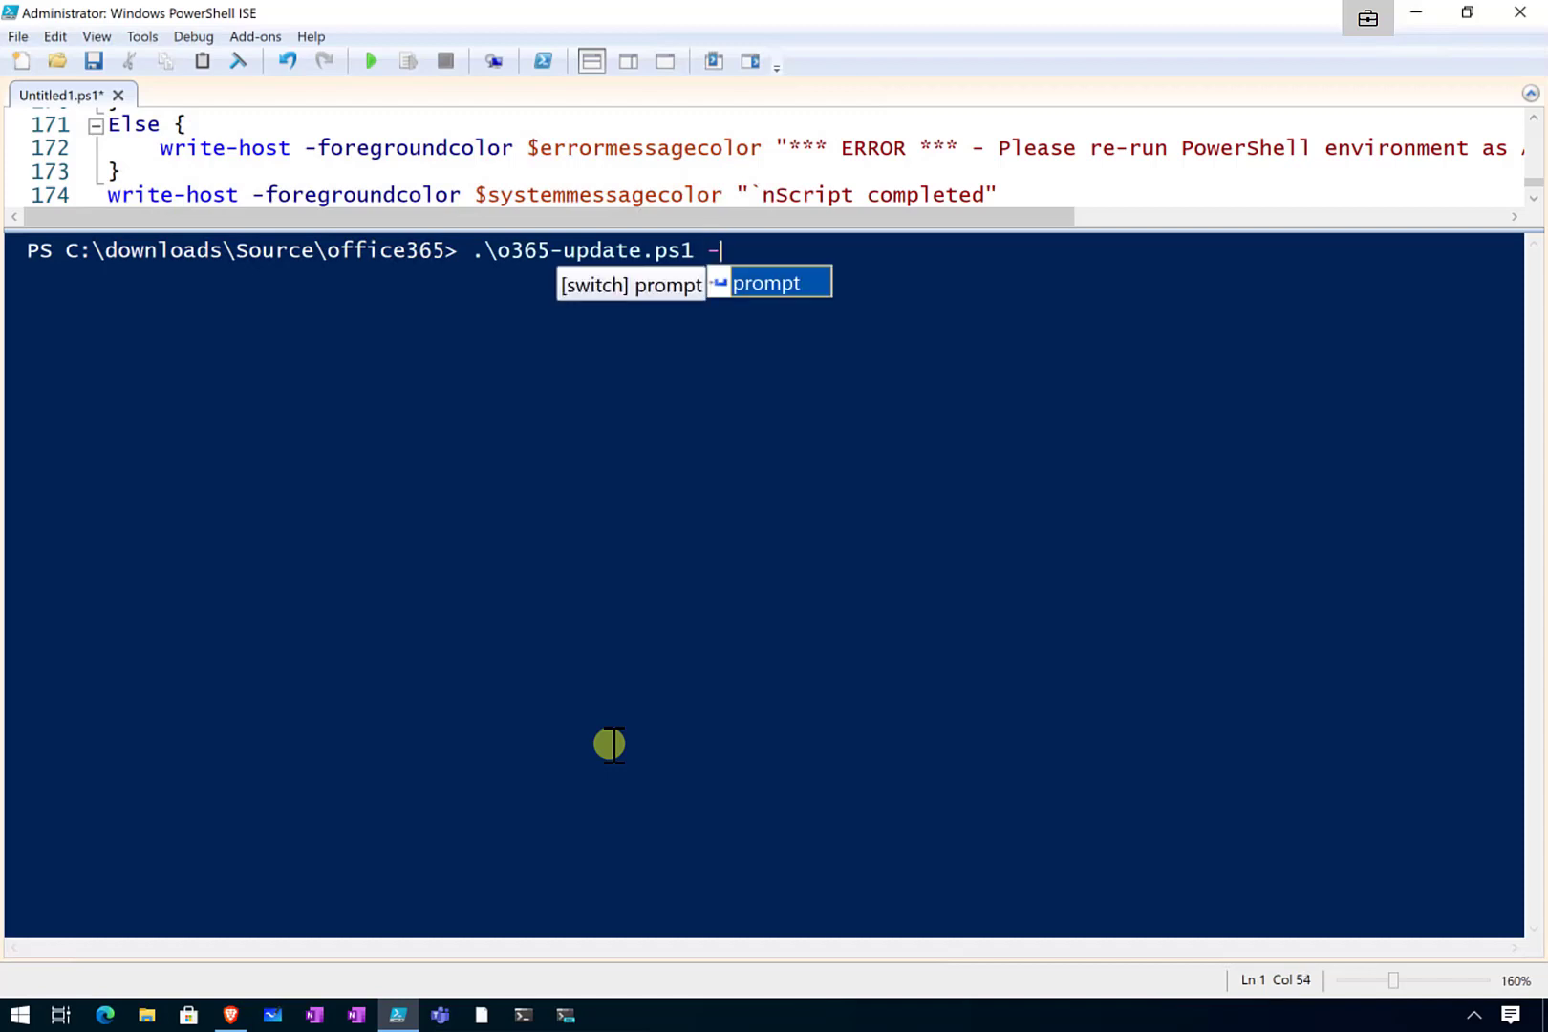
key(Escape)
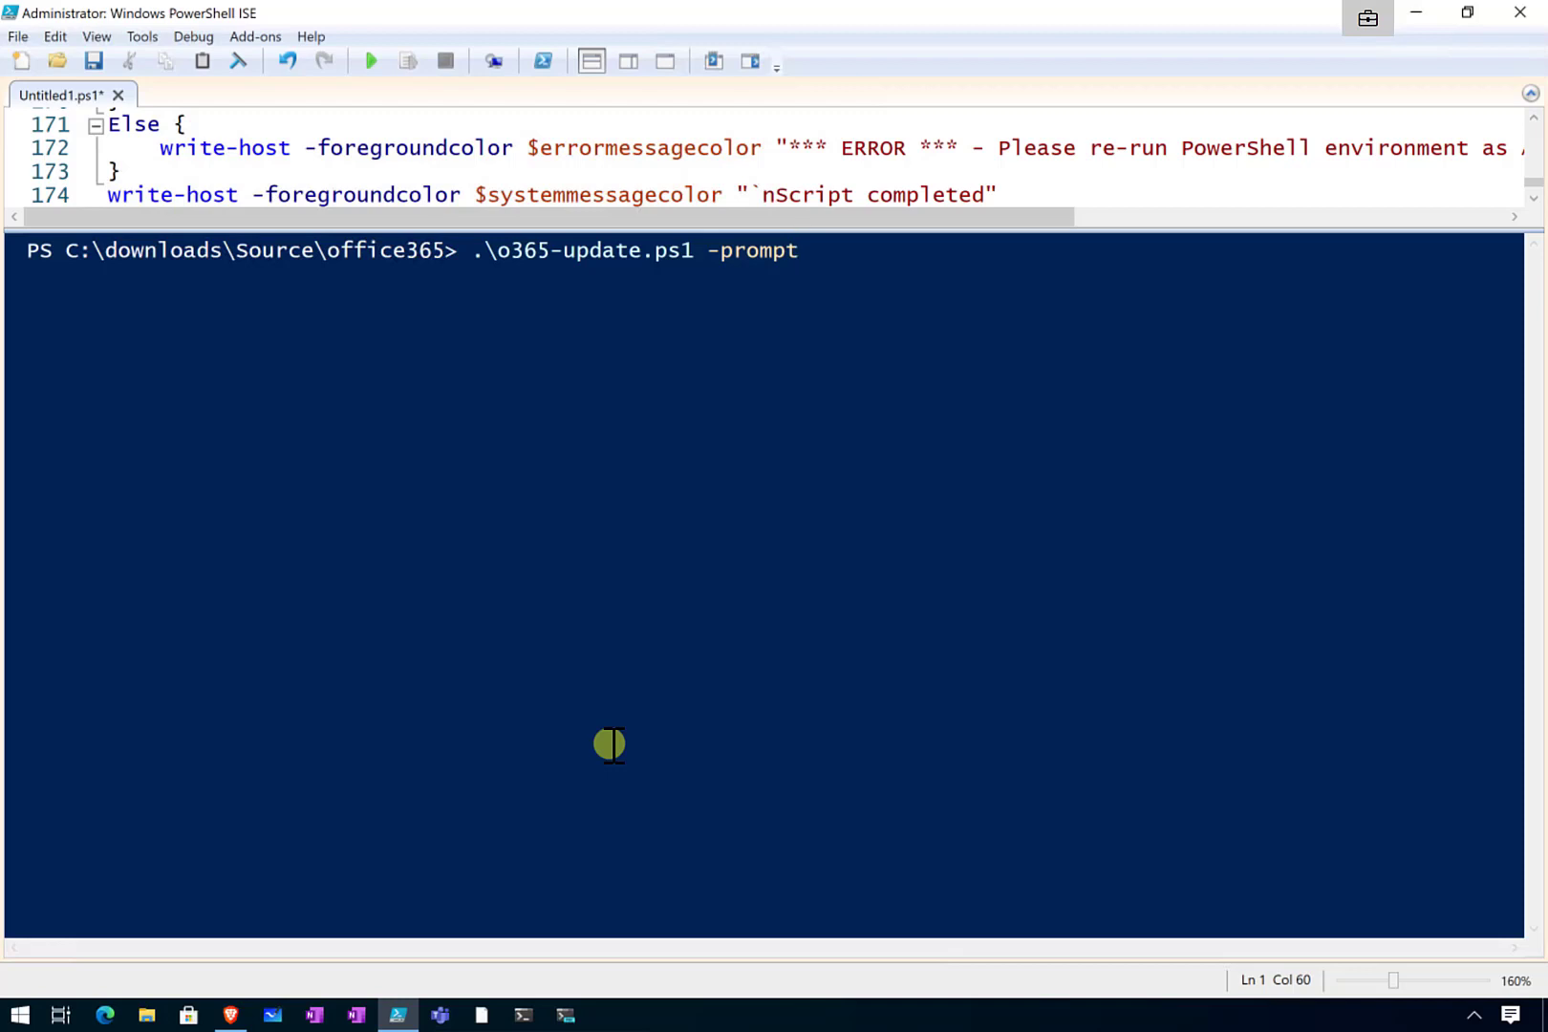
mouse_move(613, 669)
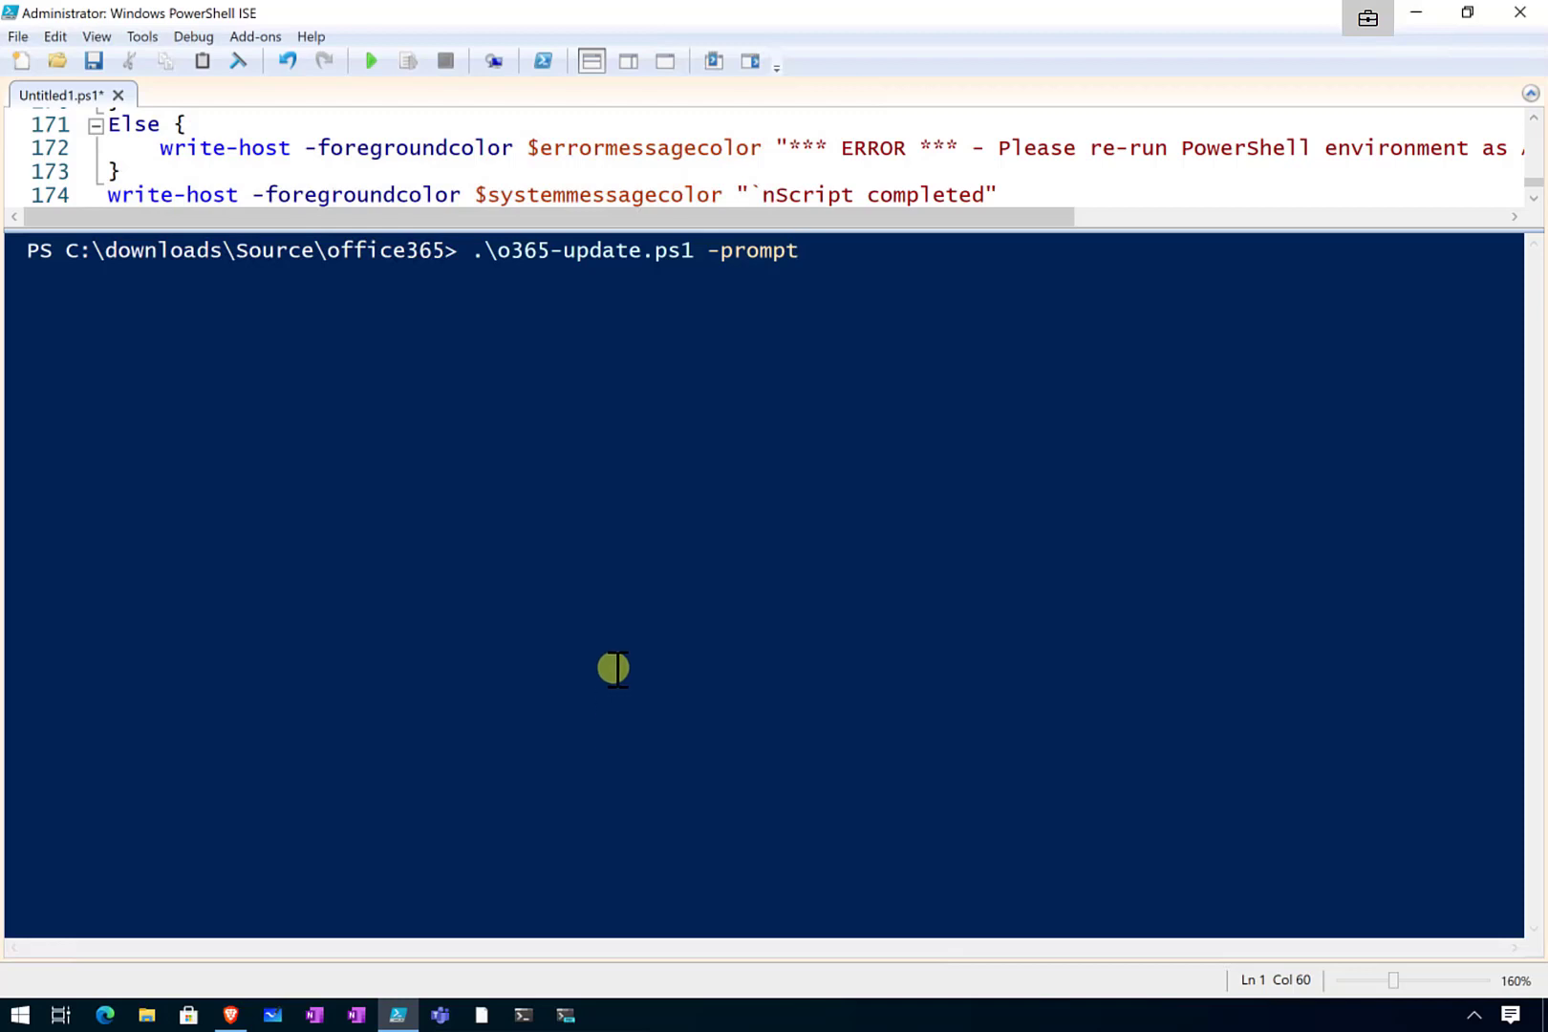